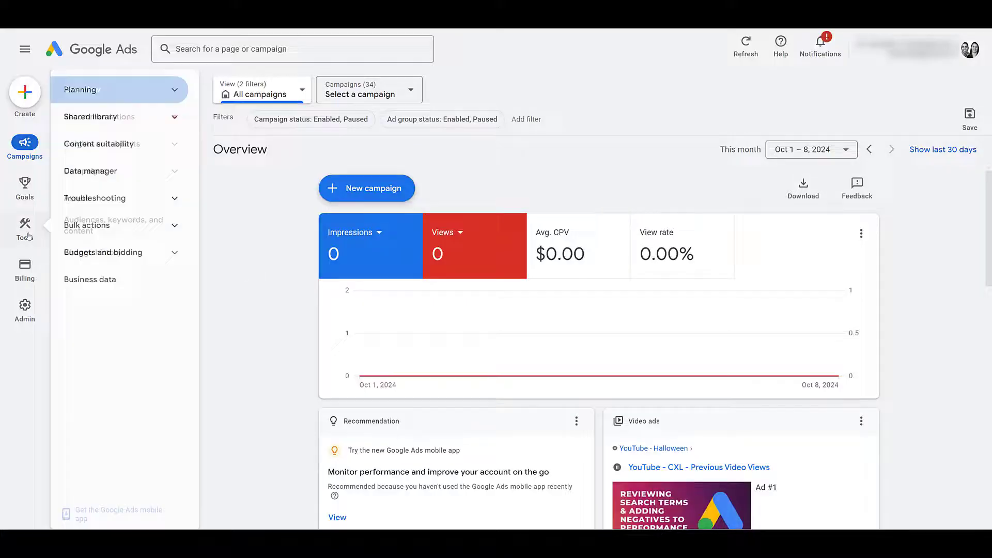
pyautogui.moveTo(95, 174)
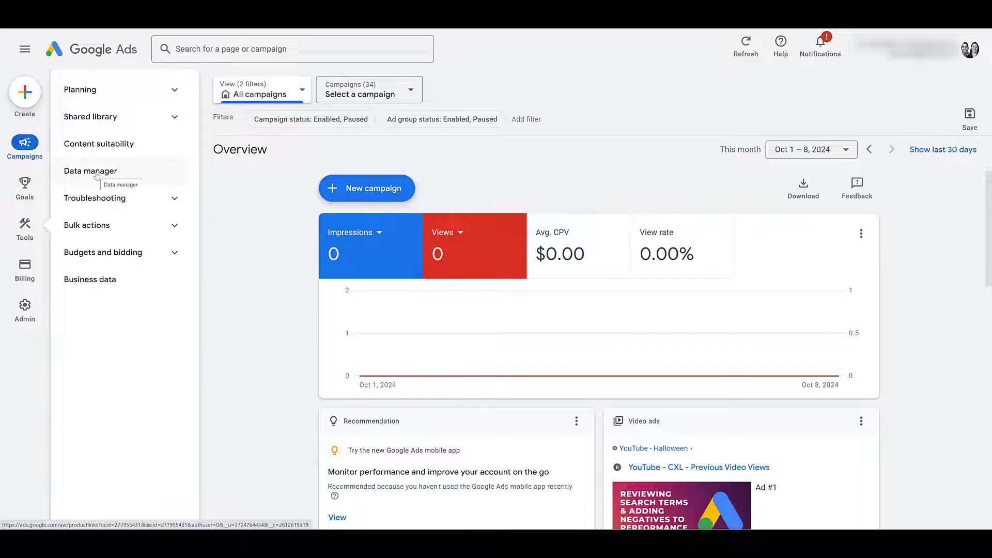
# Open the Data manager page listing the Google tag and connected products.
pyautogui.click(90, 171)
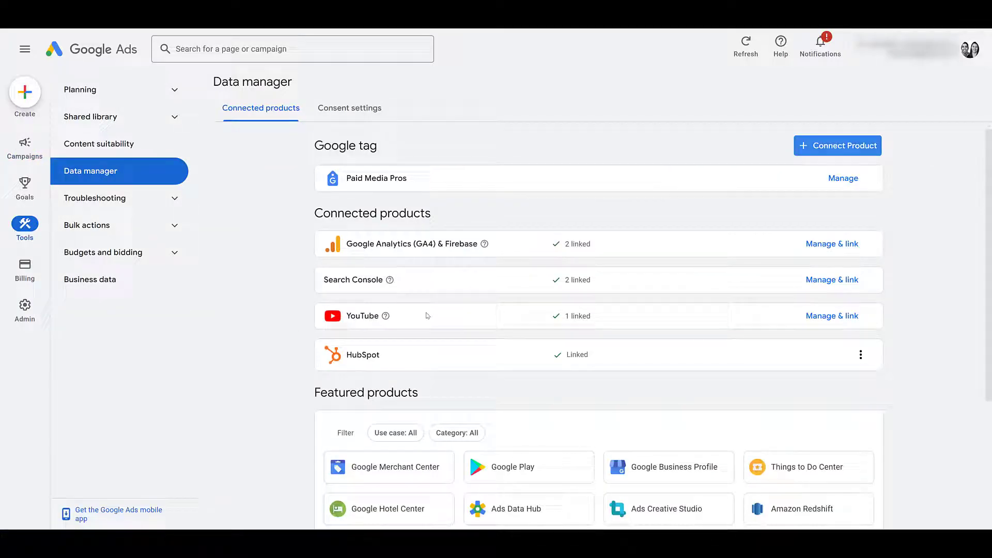
pyautogui.moveTo(410, 332)
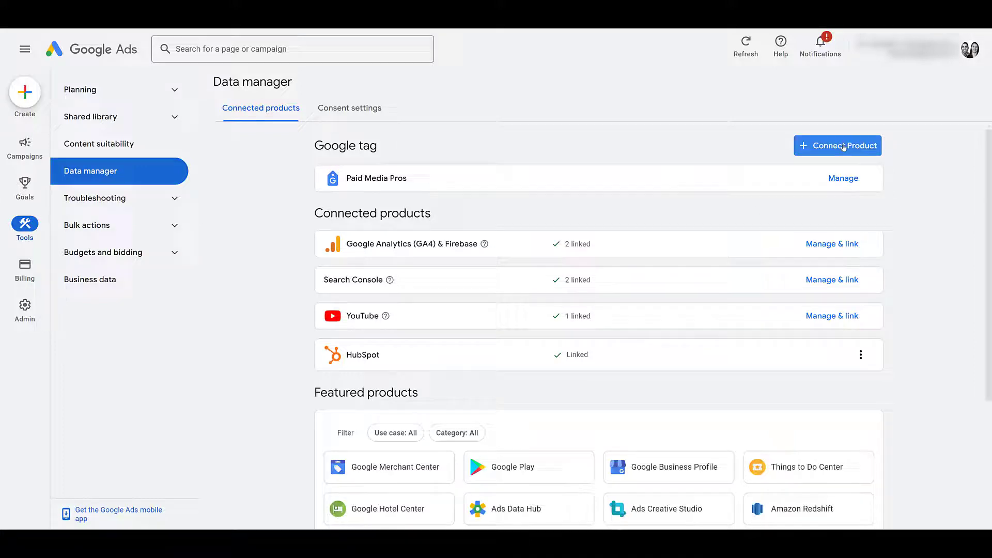
# Start connecting a new product, choosing YouTube and a new channel link.
pyautogui.click(838, 146)
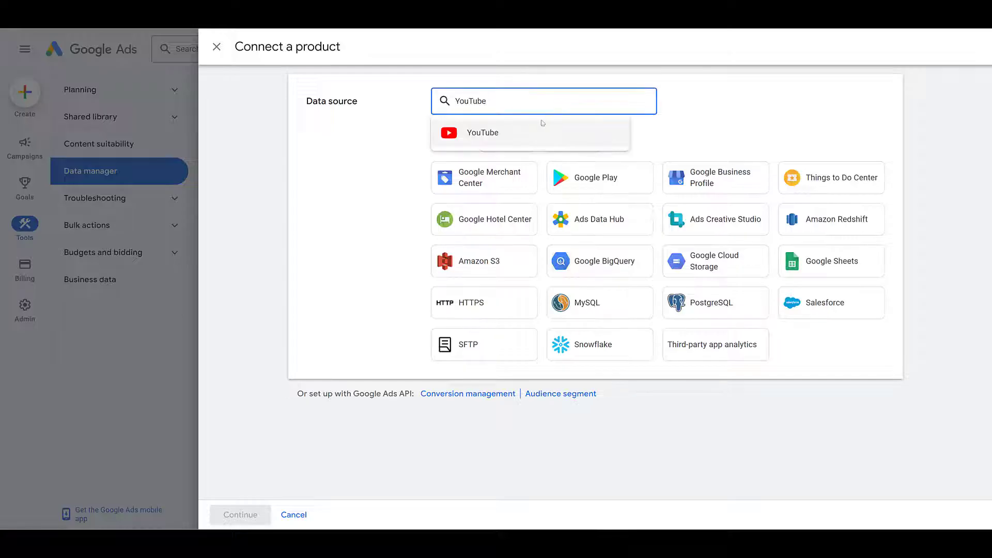
pyautogui.click(482, 133)
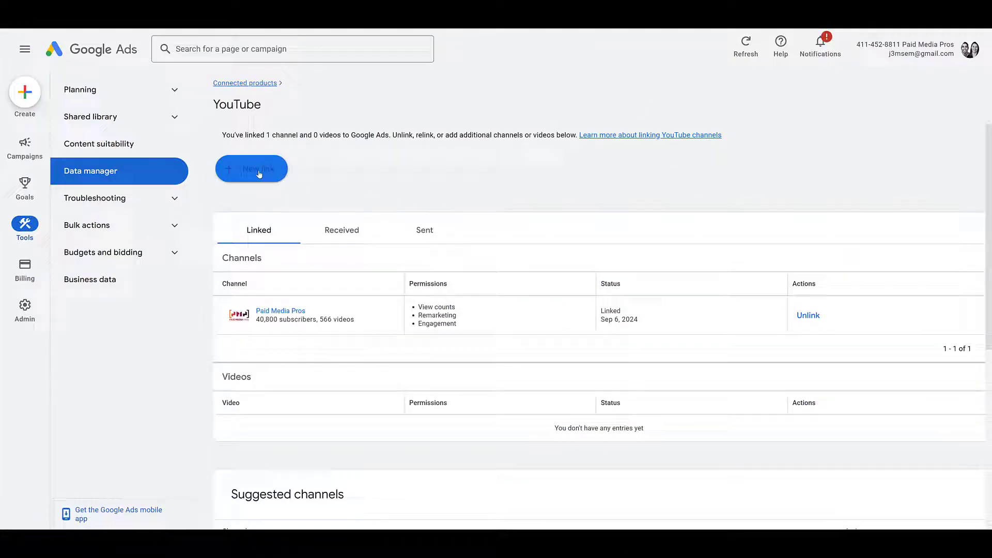
pyautogui.click(251, 168)
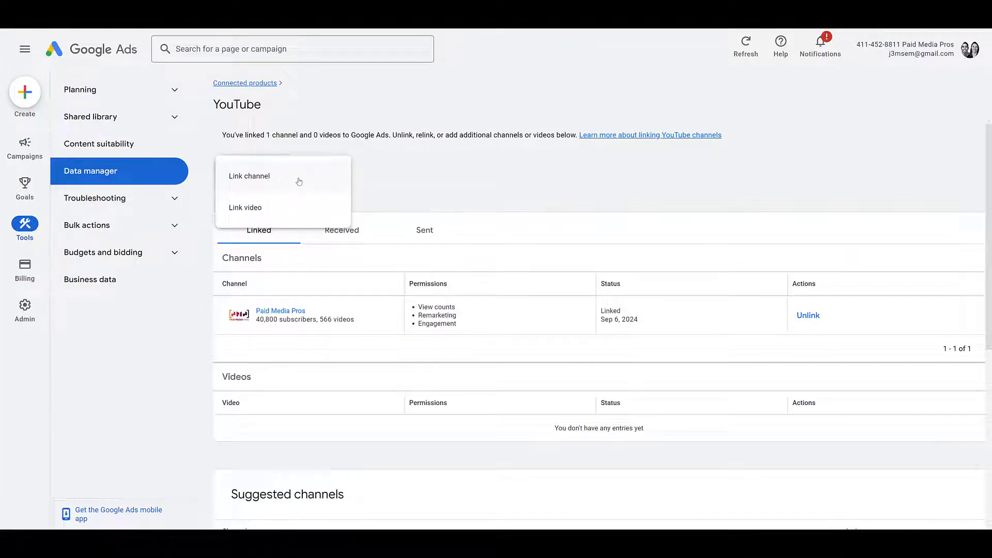
pyautogui.click(249, 176)
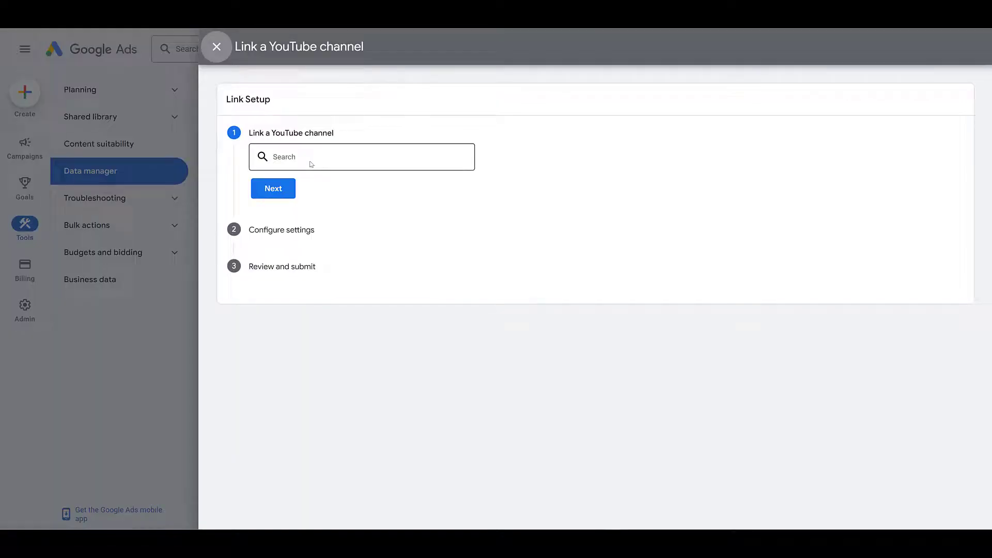
# Search 'major league baseball', select the MLB channel and reach the owner email field.
pyautogui.write('major league baseball')
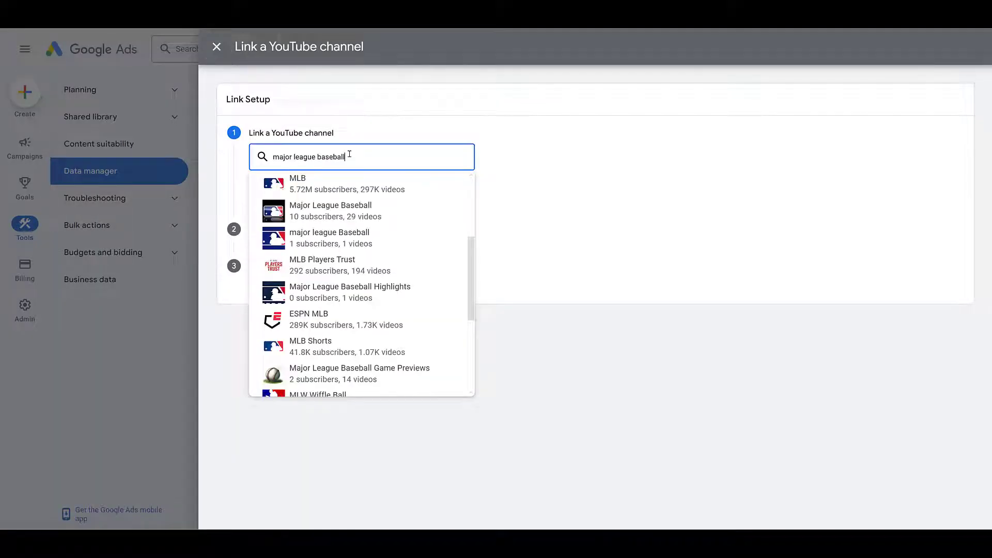
pyautogui.click(297, 183)
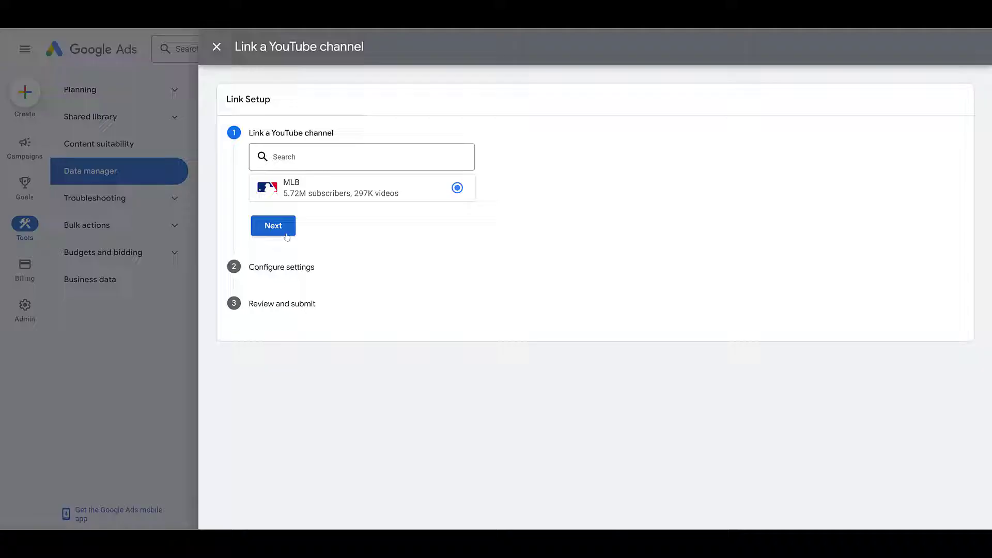
pyautogui.click(273, 226)
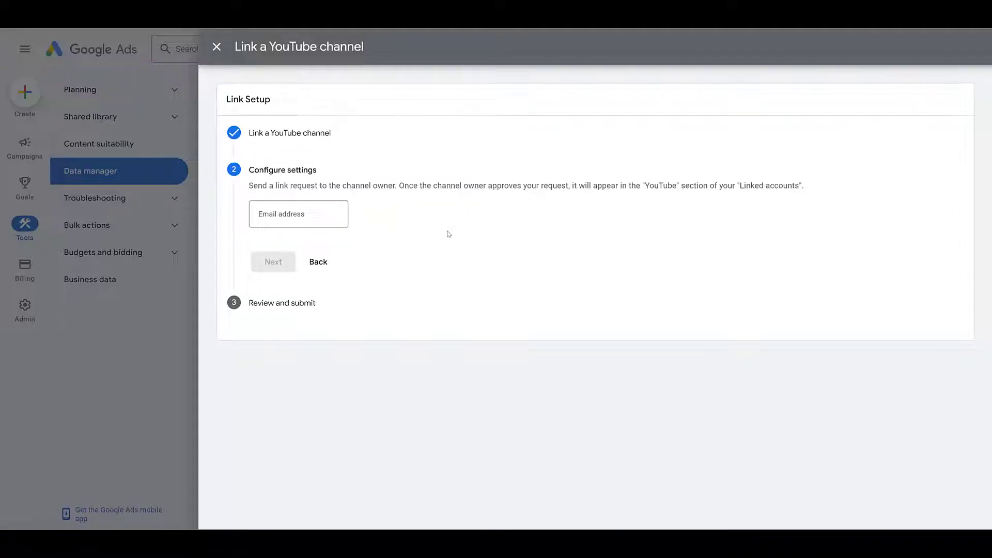
pyautogui.click(298, 214)
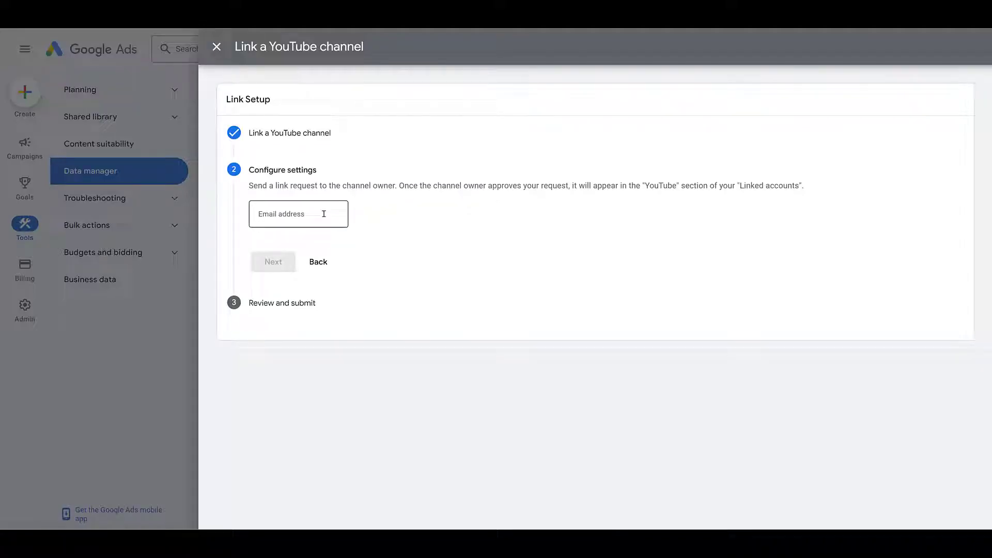
pyautogui.moveTo(272, 261)
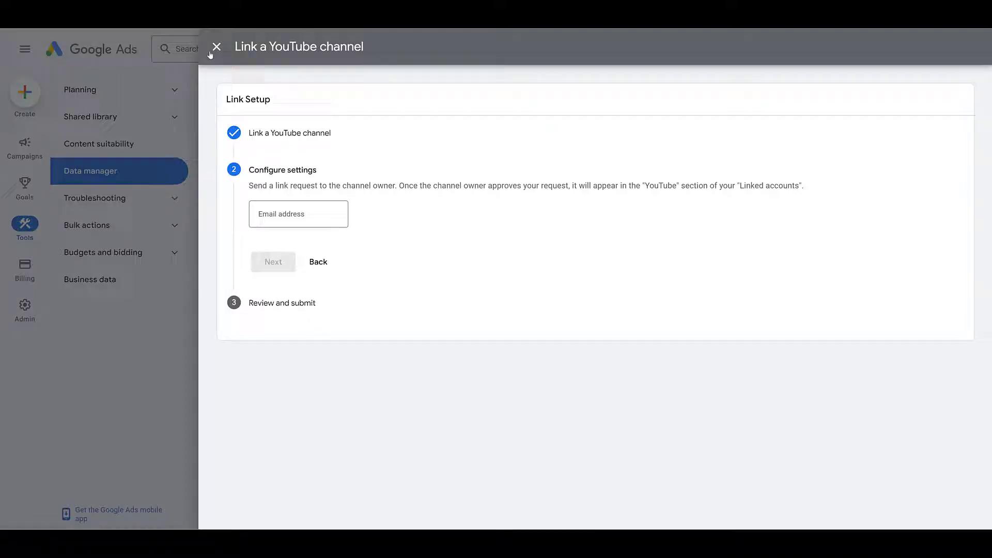
# Close the link setup unsent, check the Sent requests, and return to the Linked list showing Paid Media Pros.
pyautogui.click(216, 46)
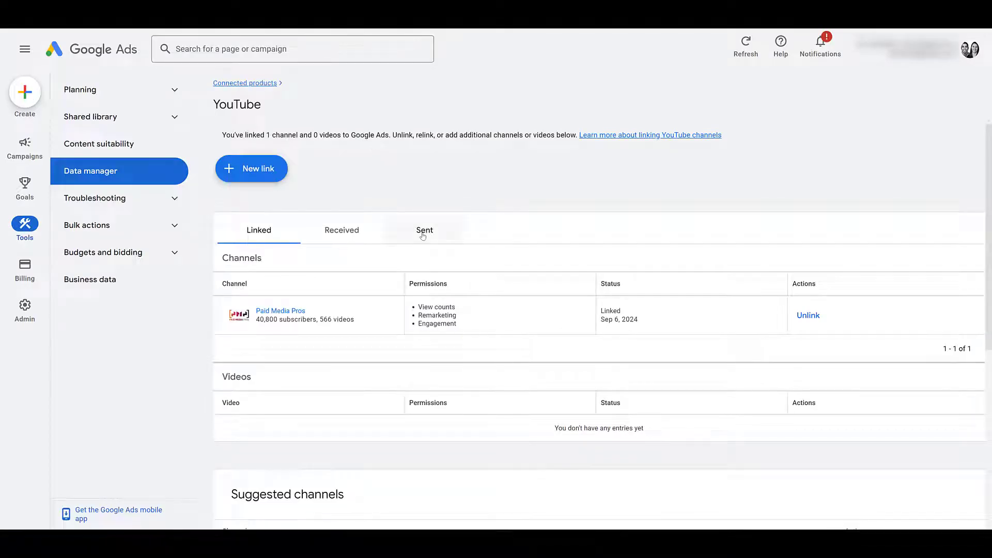
pyautogui.click(424, 230)
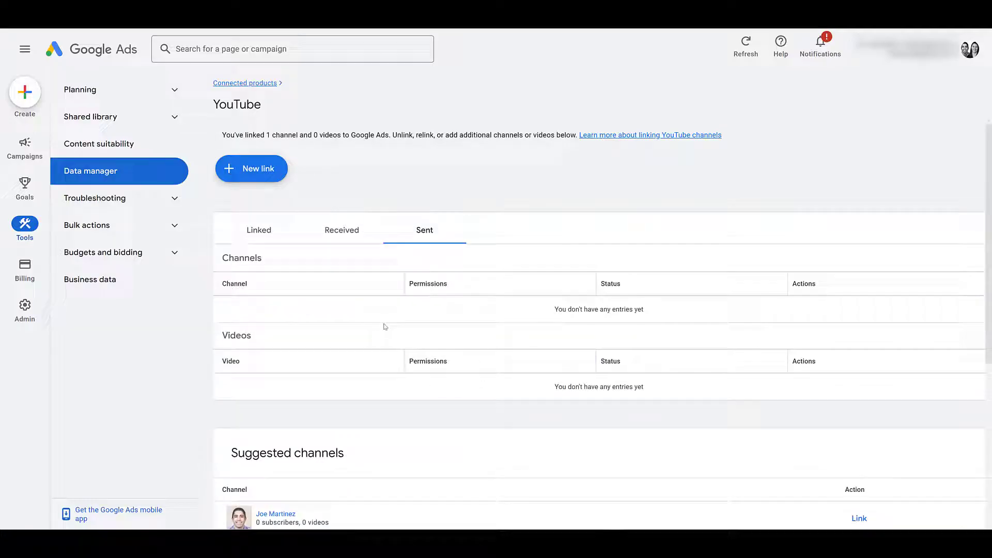
pyautogui.moveTo(505, 314)
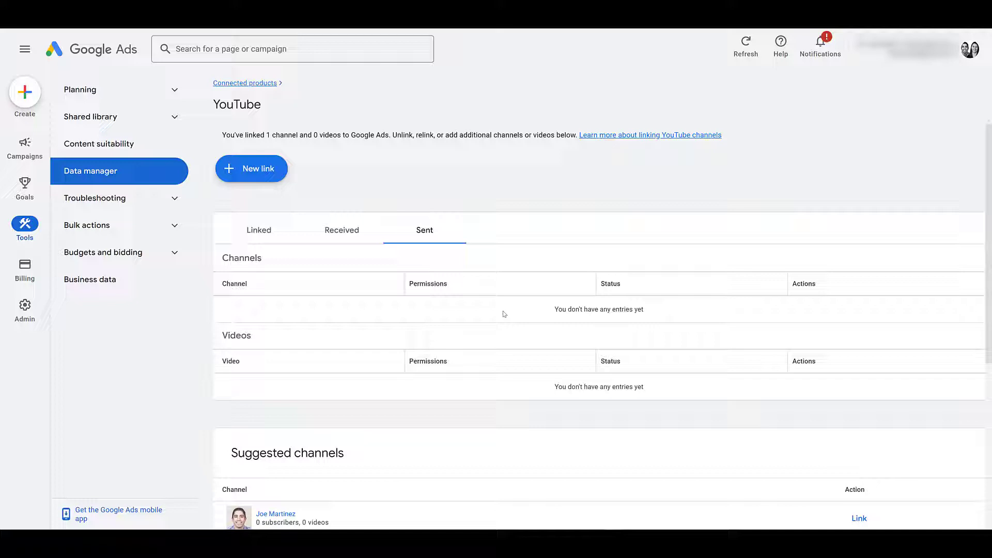
pyautogui.click(258, 230)
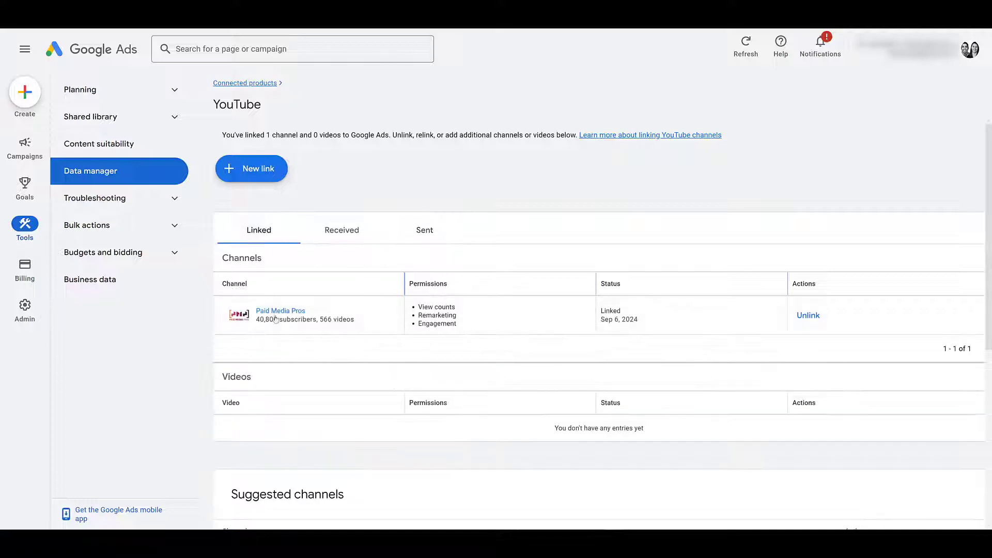
pyautogui.moveTo(638, 301)
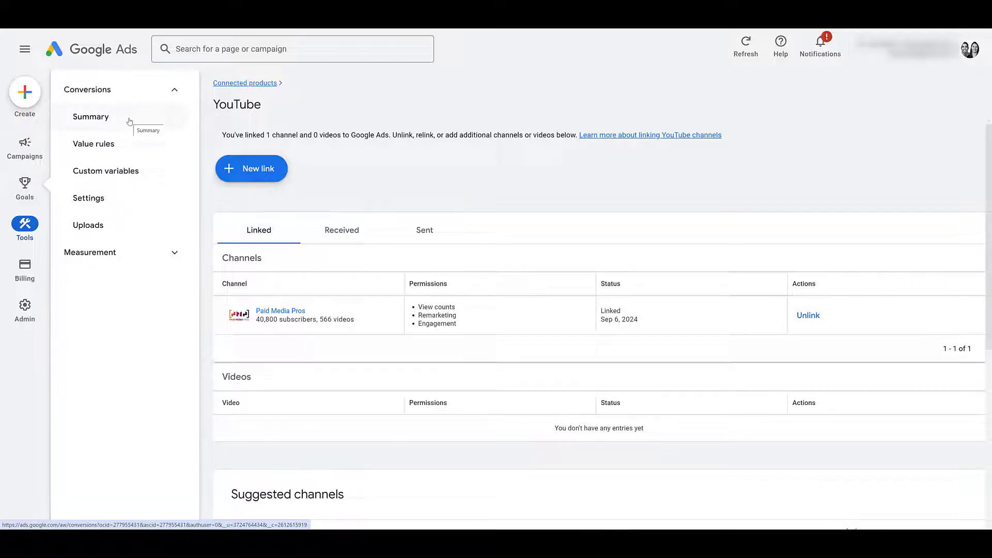
# Review the conversions summary down to the Engagement goal, then return to Campaigns.
pyautogui.click(91, 116)
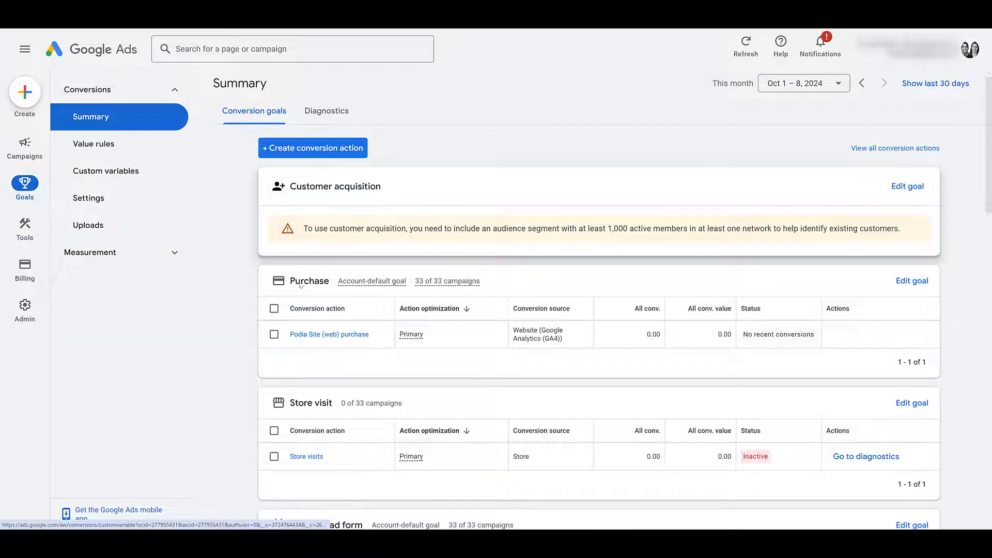
pyautogui.scroll(-3)
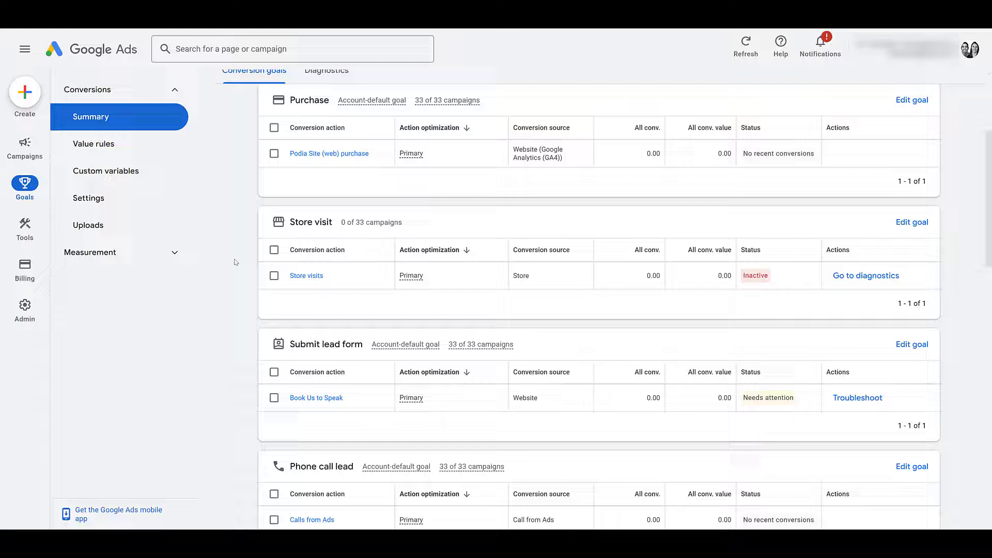
pyautogui.scroll(-3)
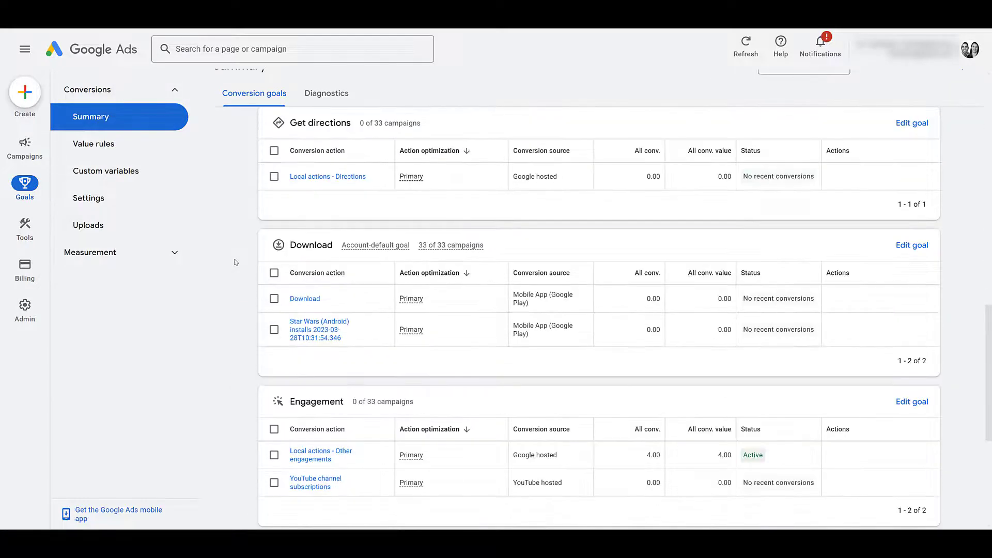
pyautogui.scroll(-3)
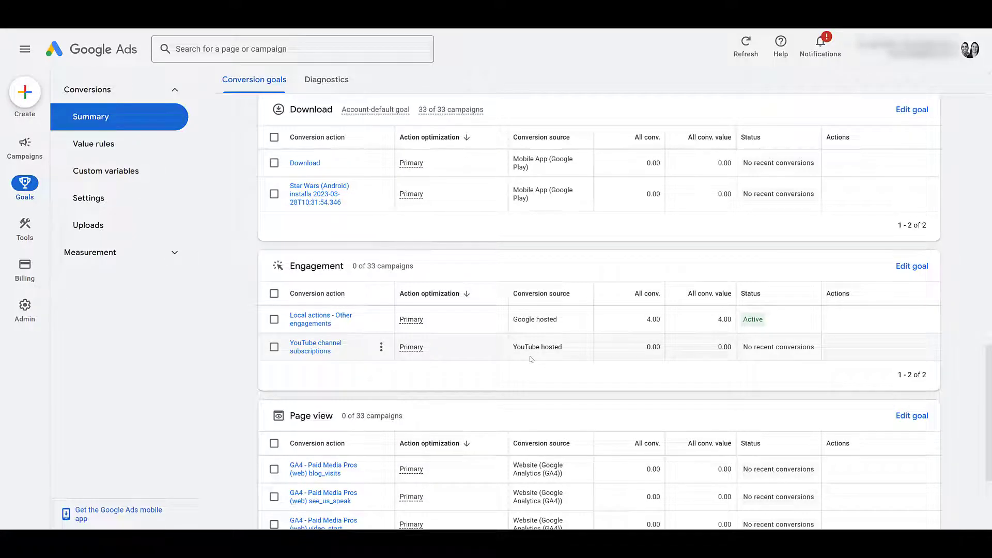
pyautogui.click(25, 146)
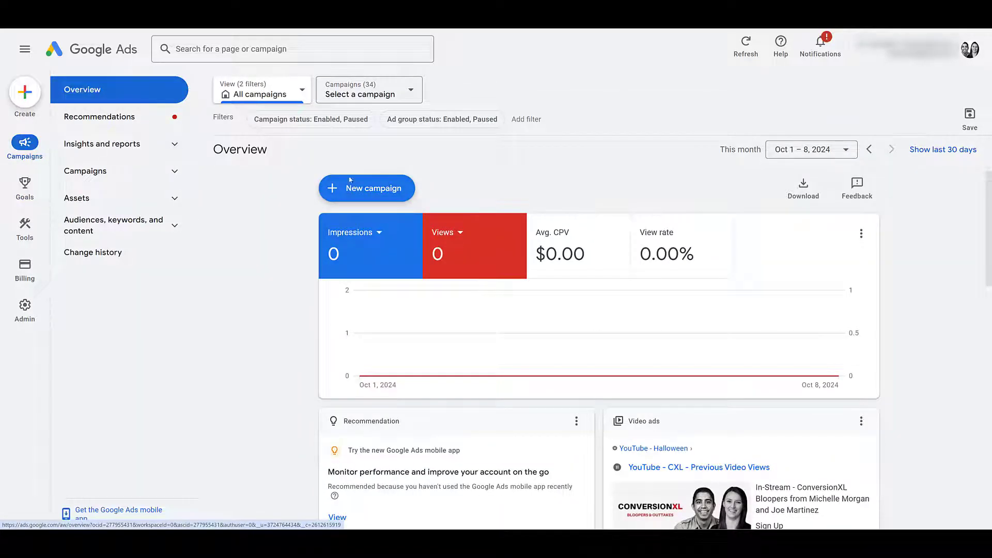
# Start a new campaign and settle on the Awareness and consideration objective.
pyautogui.click(366, 188)
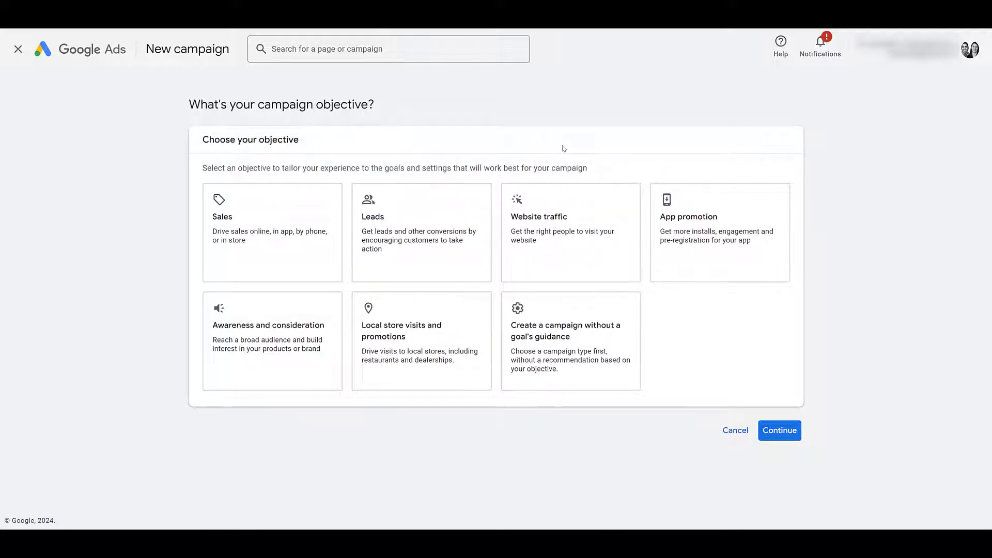
pyautogui.click(264, 354)
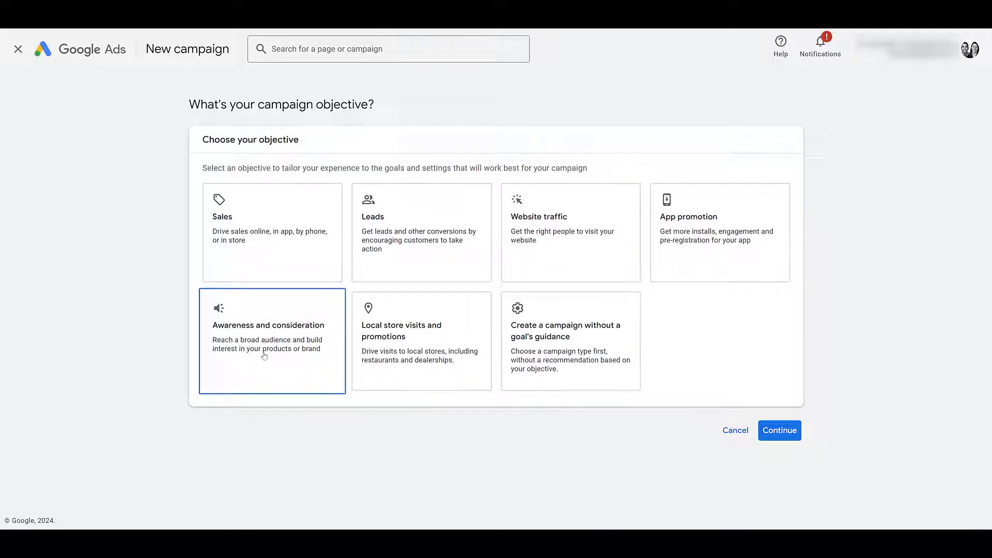
pyautogui.click(571, 343)
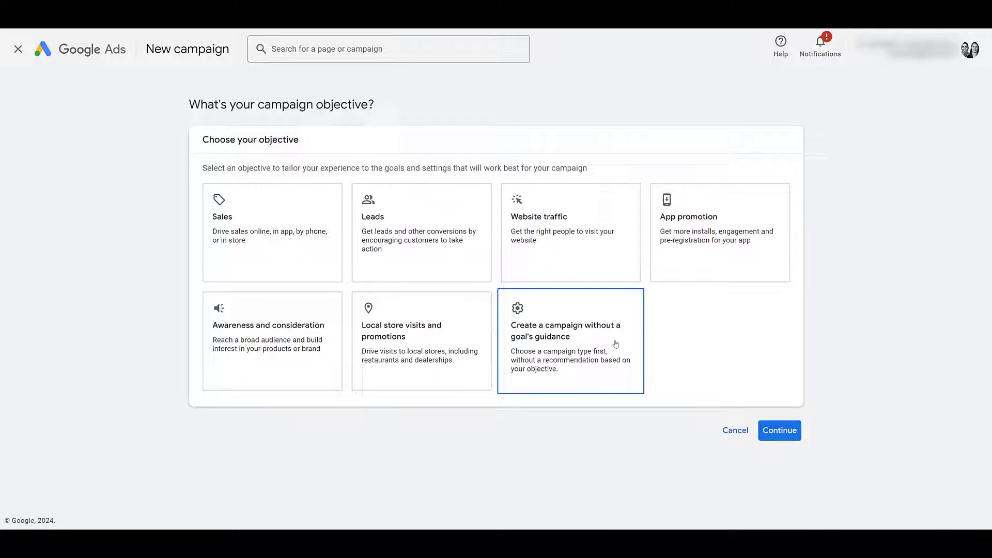
pyautogui.click(272, 348)
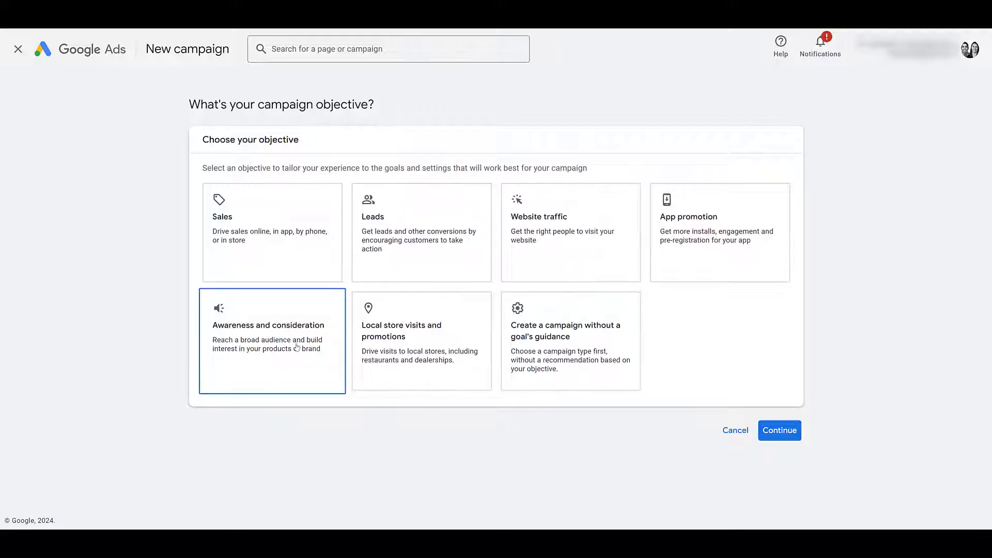
pyautogui.moveTo(288, 377)
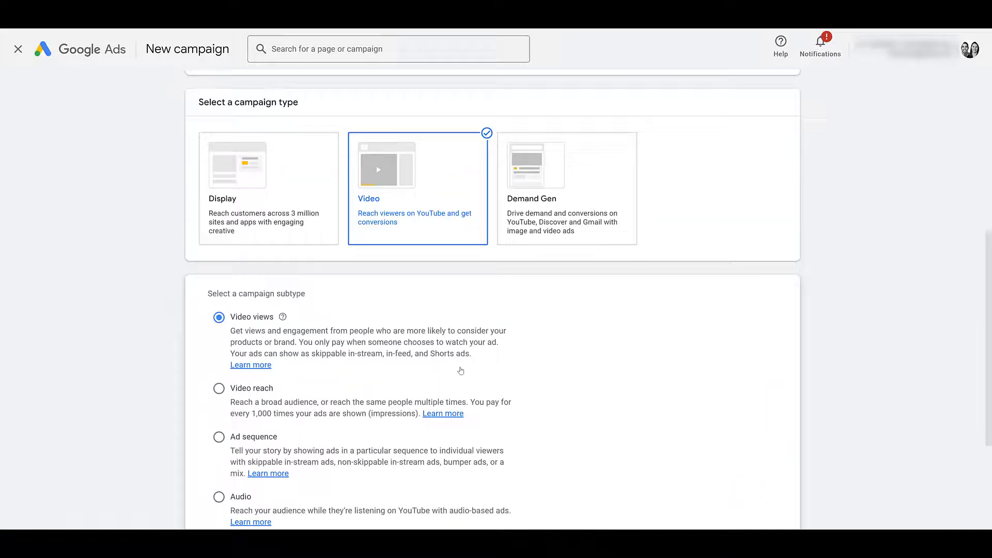
# Select the YouTube subscriptions and engagements subtype and continue to campaign settings.
pyautogui.scroll(-3)
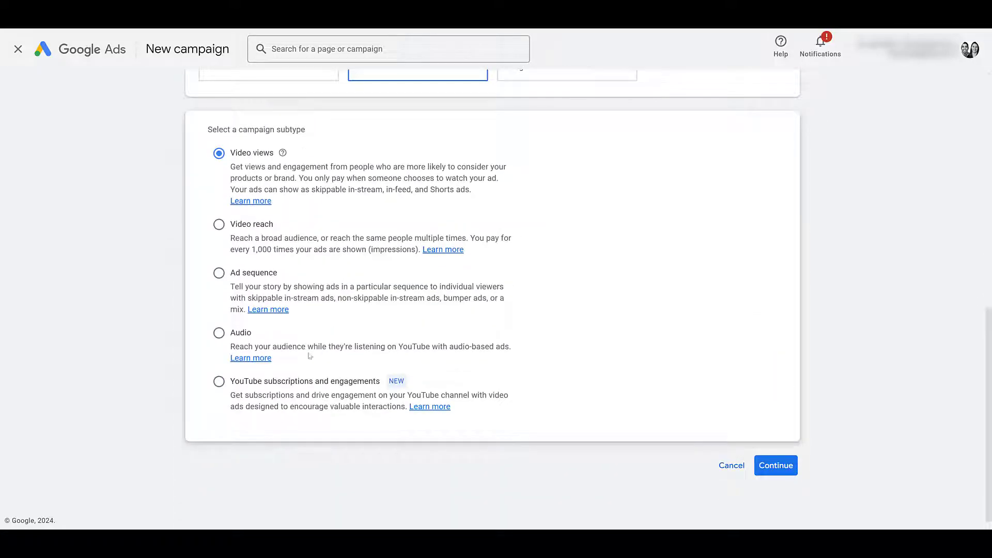
pyautogui.click(219, 381)
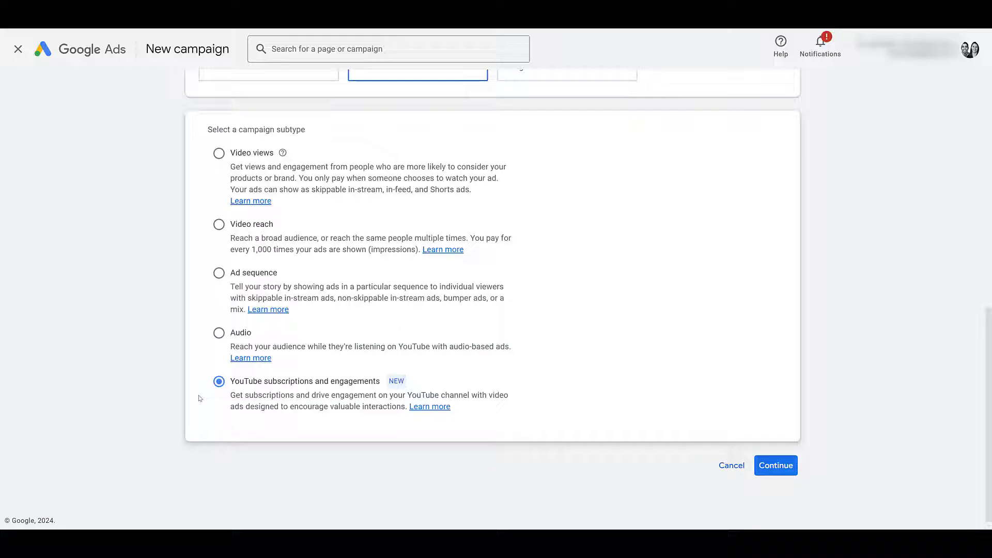
pyautogui.moveTo(684, 410)
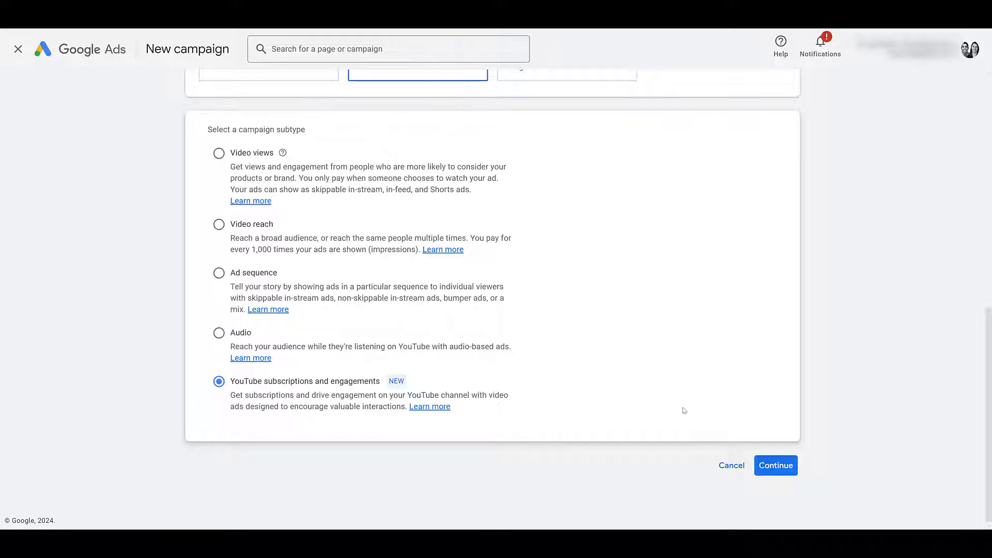
pyautogui.click(775, 465)
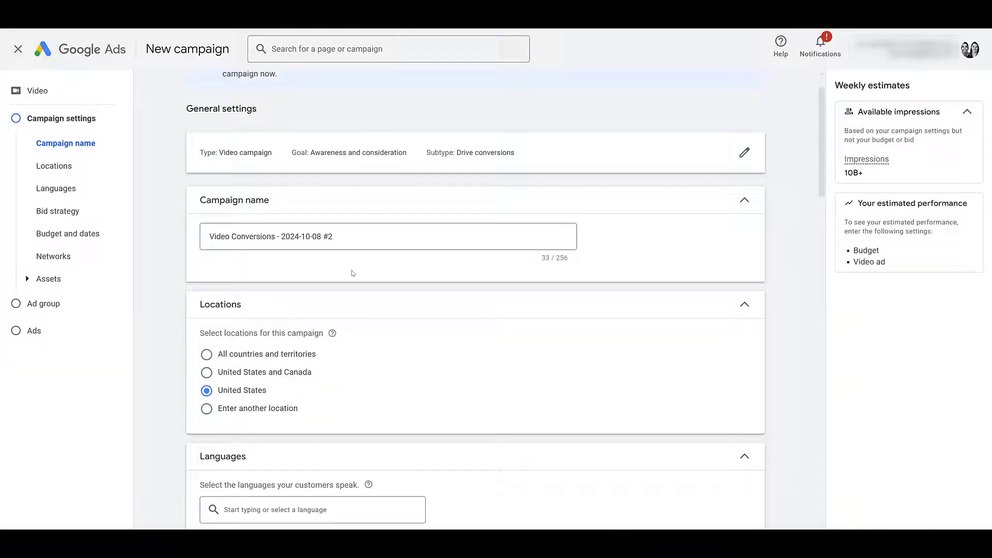
# Keep Maximize conversions bidding and enter a $50.00 daily budget.
pyautogui.scroll(-3)
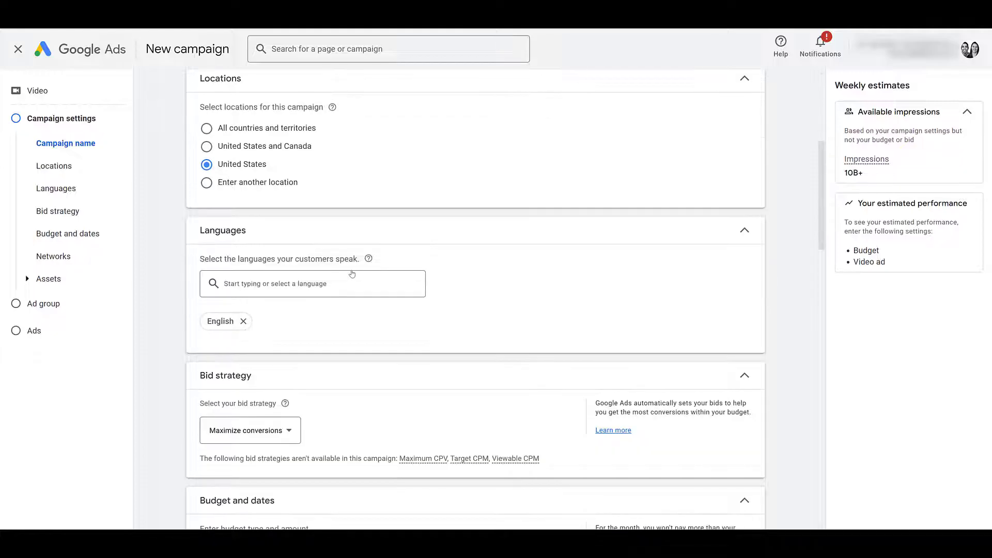
pyautogui.scroll(-3)
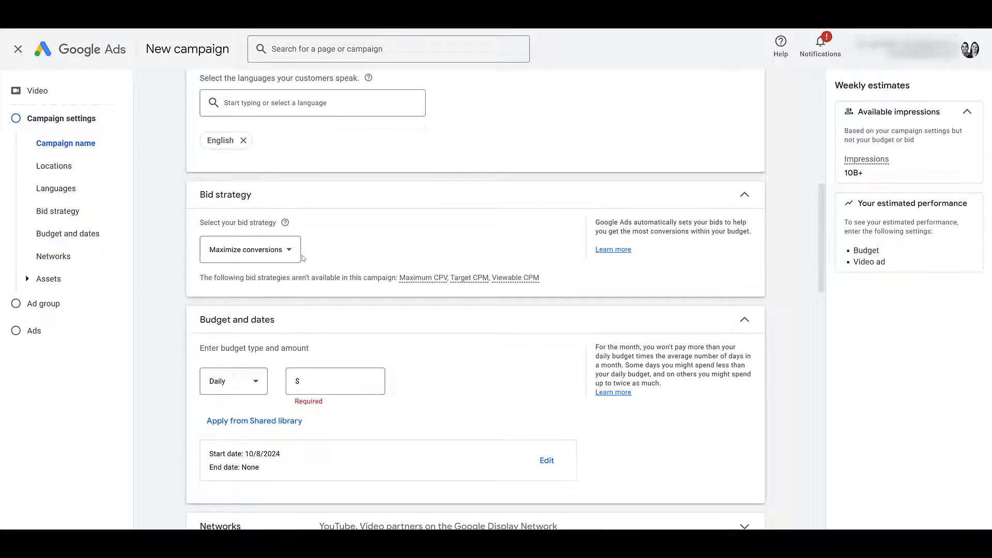
pyautogui.click(250, 249)
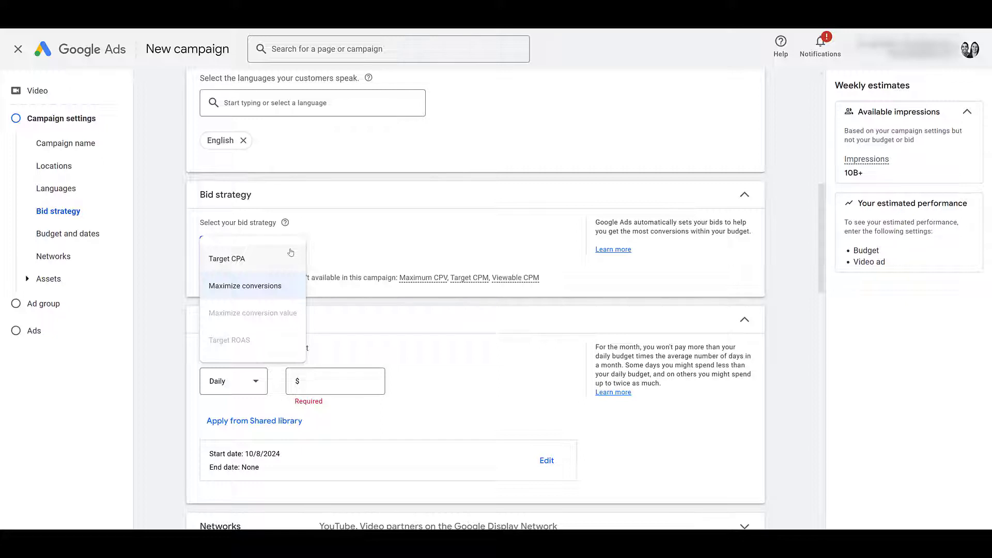
pyautogui.moveTo(261, 294)
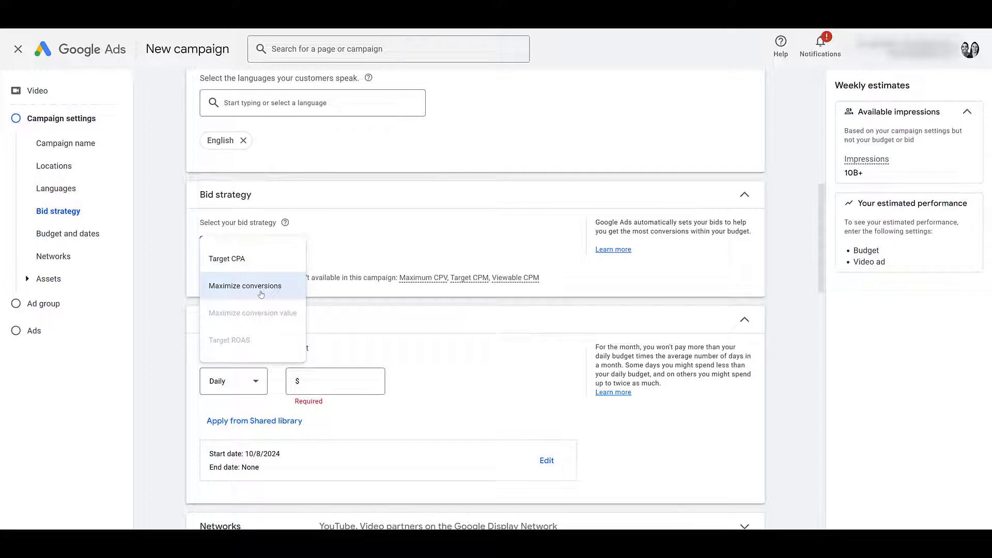
pyautogui.moveTo(228, 292)
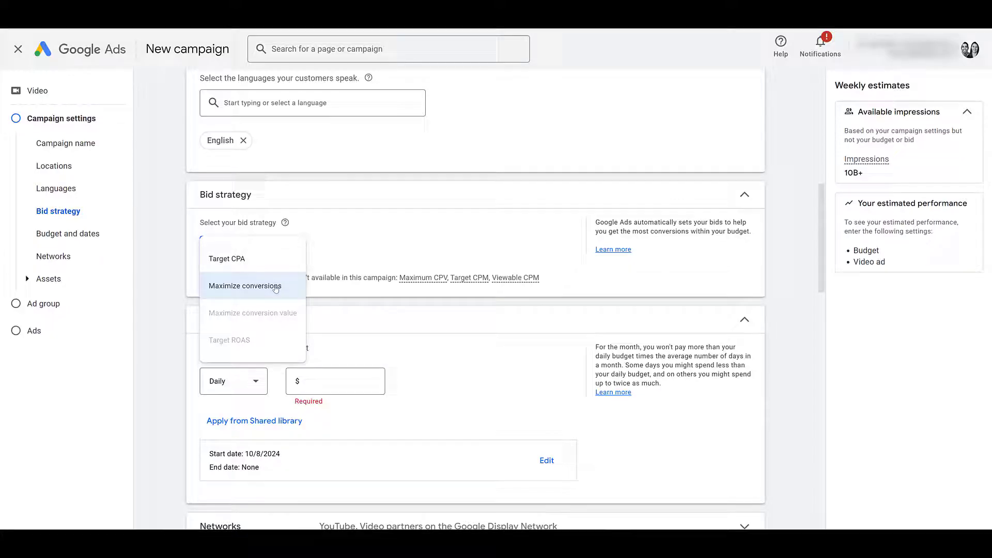
pyautogui.click(245, 286)
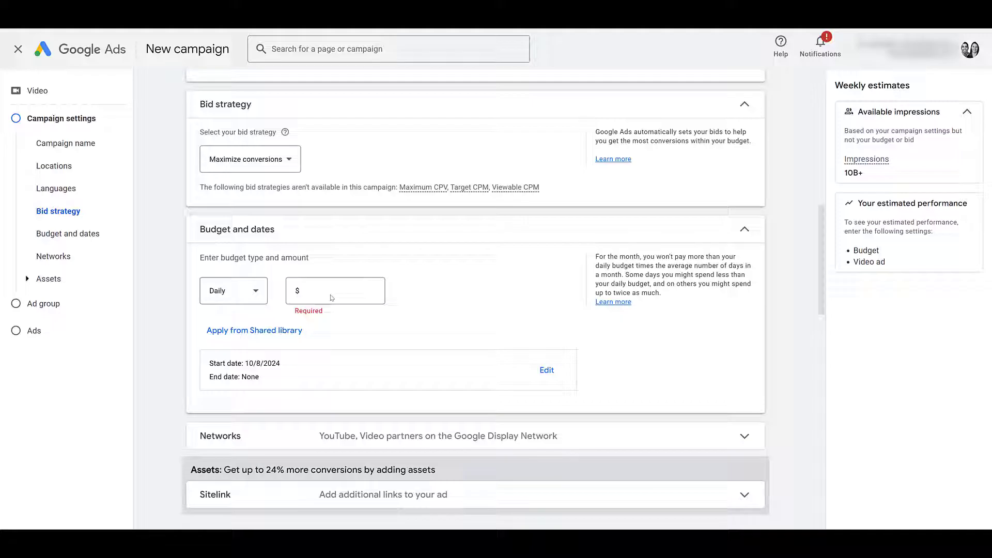
pyautogui.write('50.00')
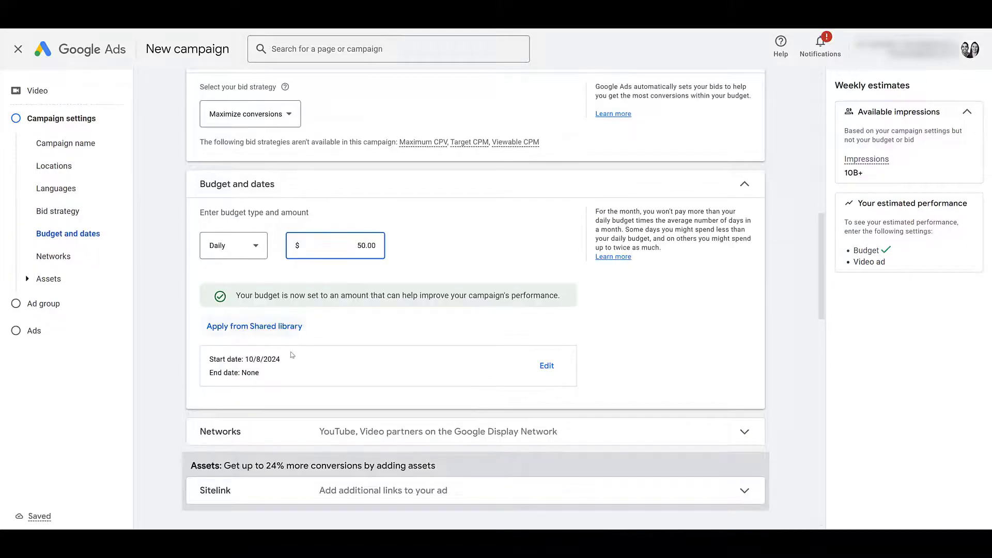
pyautogui.scroll(-3)
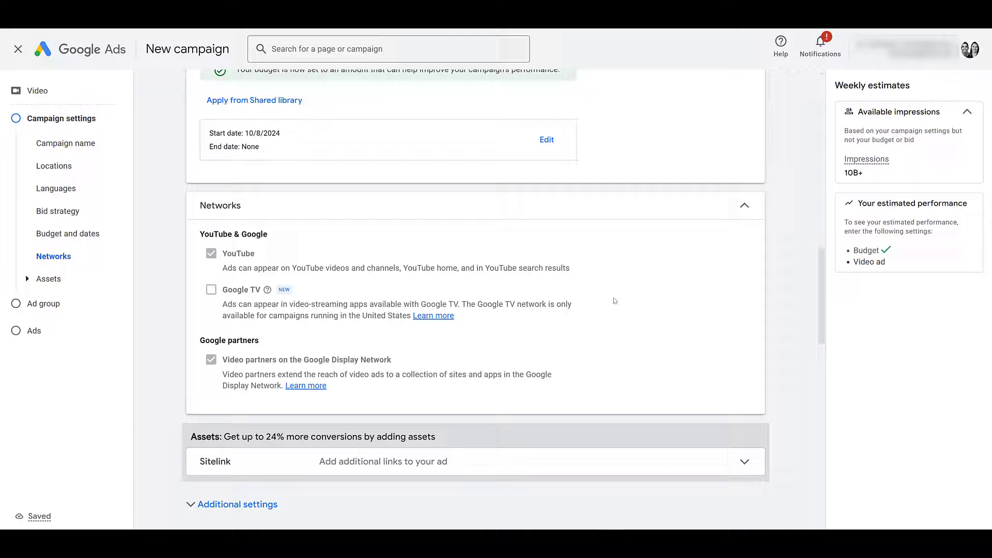
pyautogui.scroll(-3)
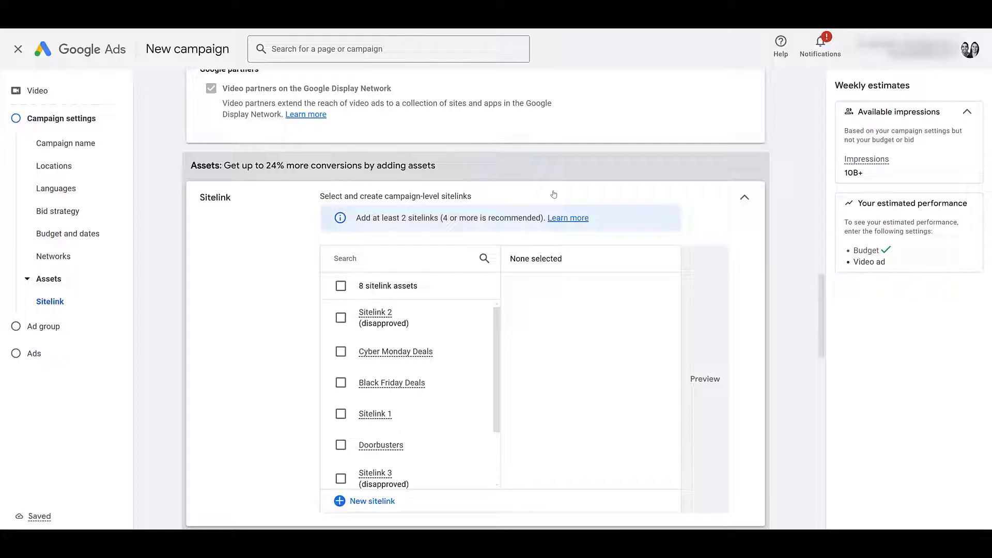
pyautogui.moveTo(375, 502)
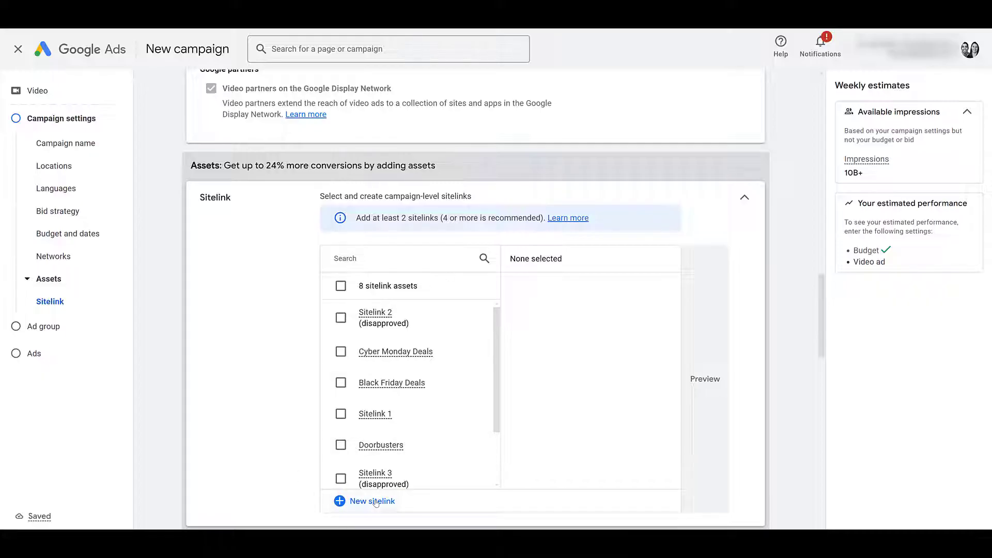
# Leave the sitelink setup and switch to the Paid Media Pros YouTube channel page.
pyautogui.click(372, 501)
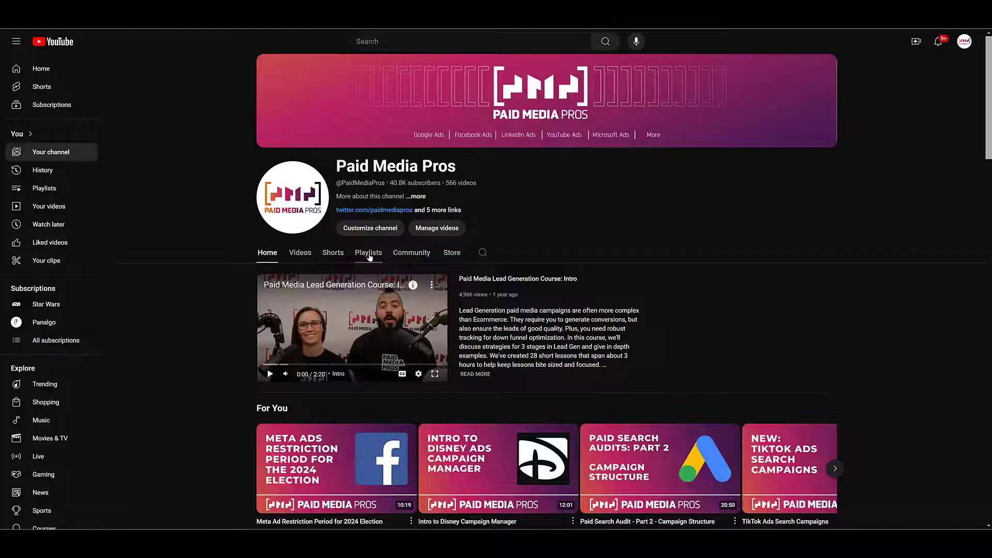
# Browse the channel page, then return to the campaign's expanded Additional settings.
pyautogui.click(368, 252)
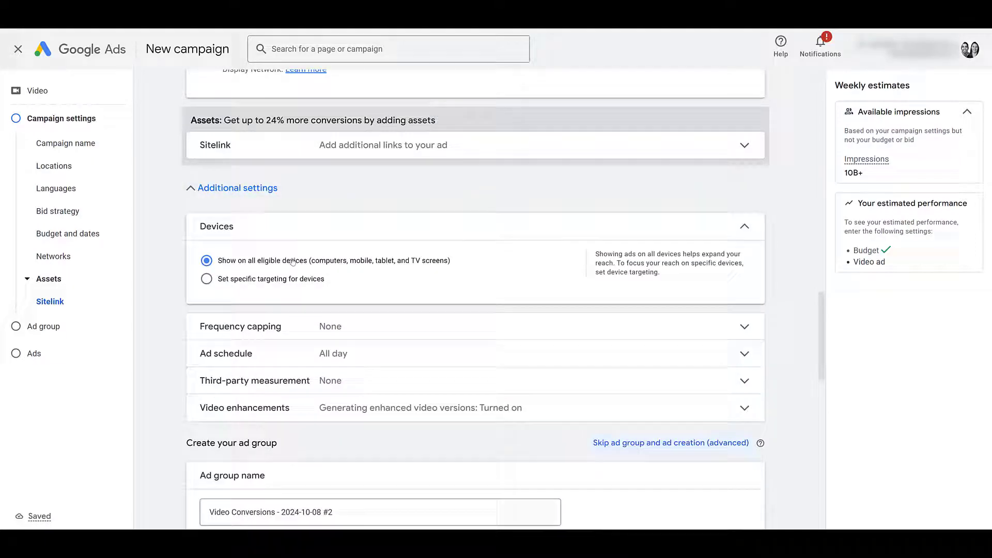
# Set specific device targeting to computers, mobile phones and tablets, excluding TV screens.
pyautogui.click(207, 279)
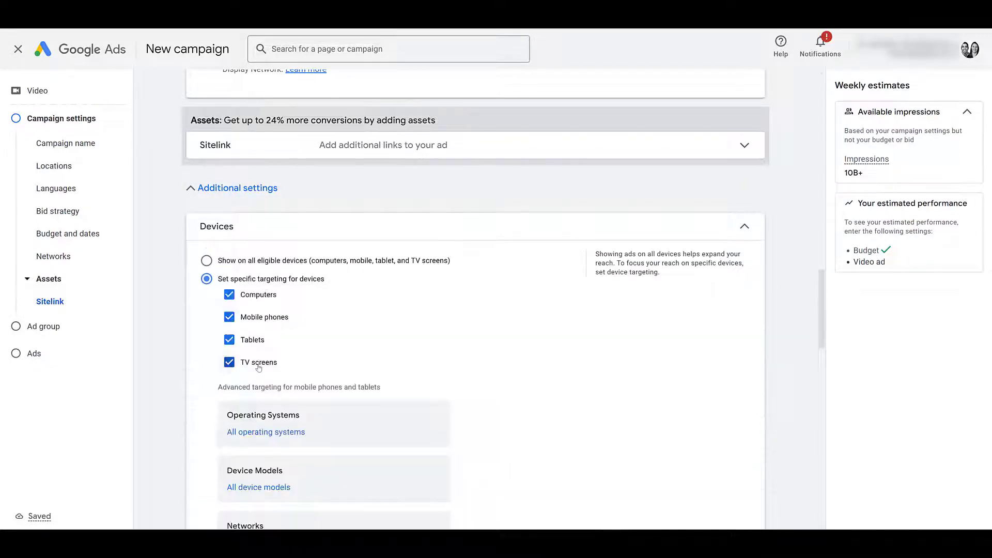
pyautogui.click(228, 362)
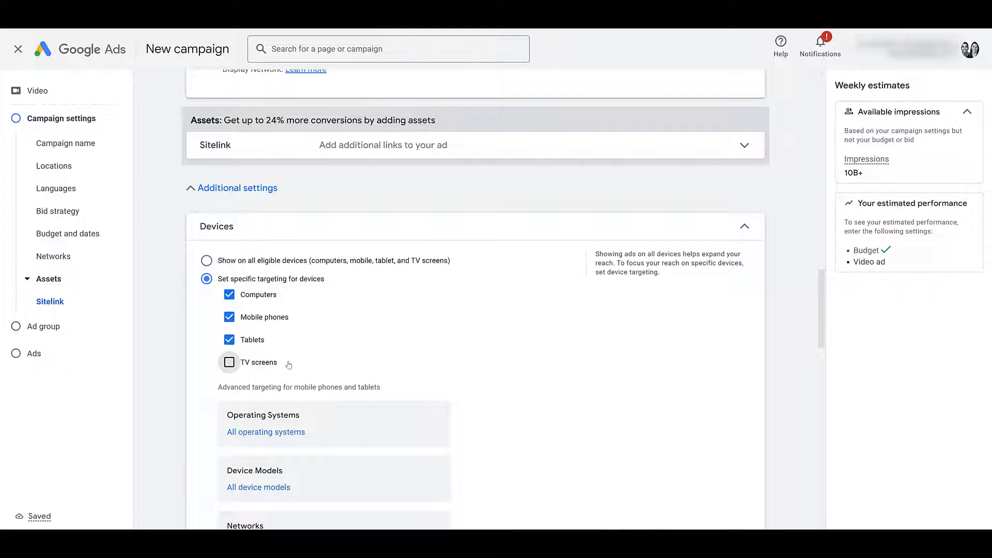
pyautogui.scroll(-3)
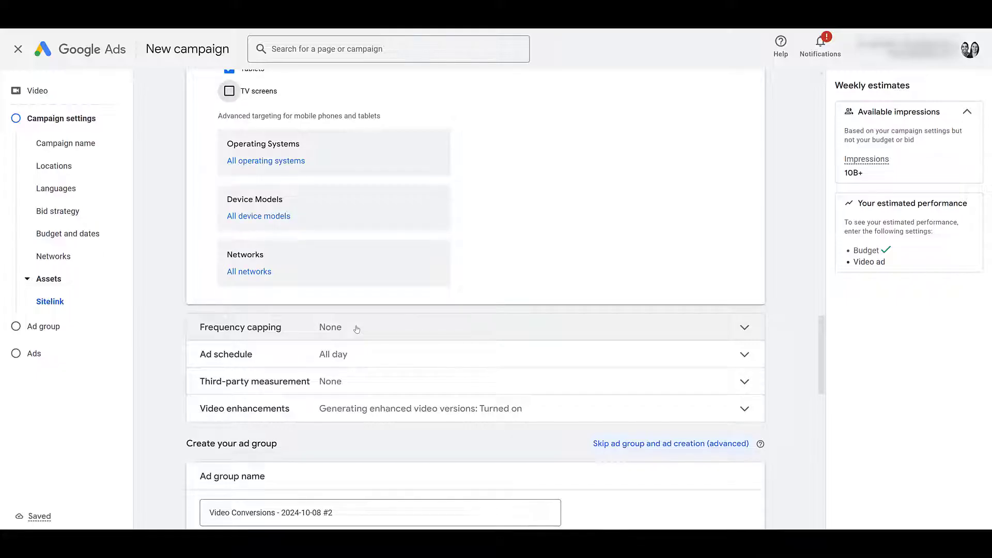
pyautogui.scroll(-3)
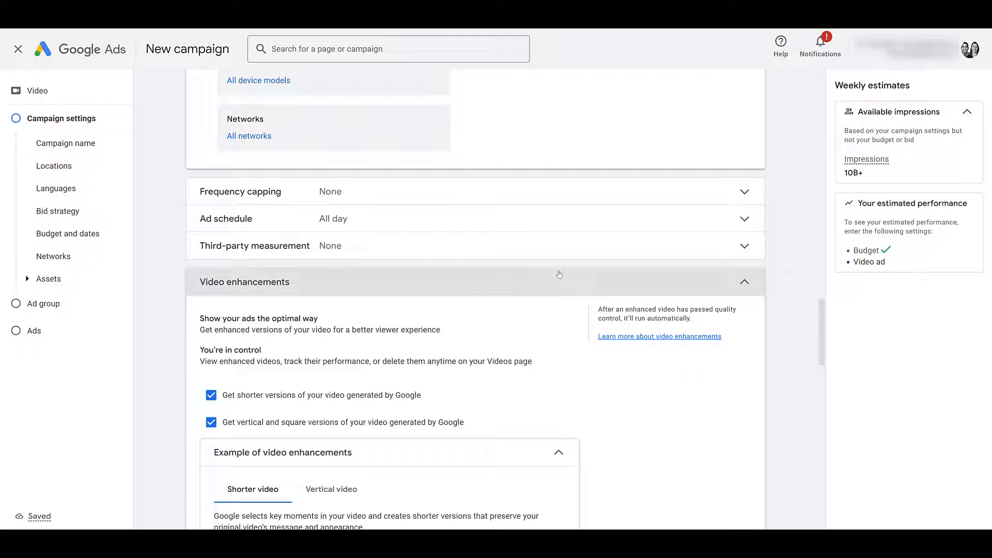
# Uncheck 'Get shorter versions' and 'Get vertical and square versions', then collapse Video enhancements.
pyautogui.scroll(-3)
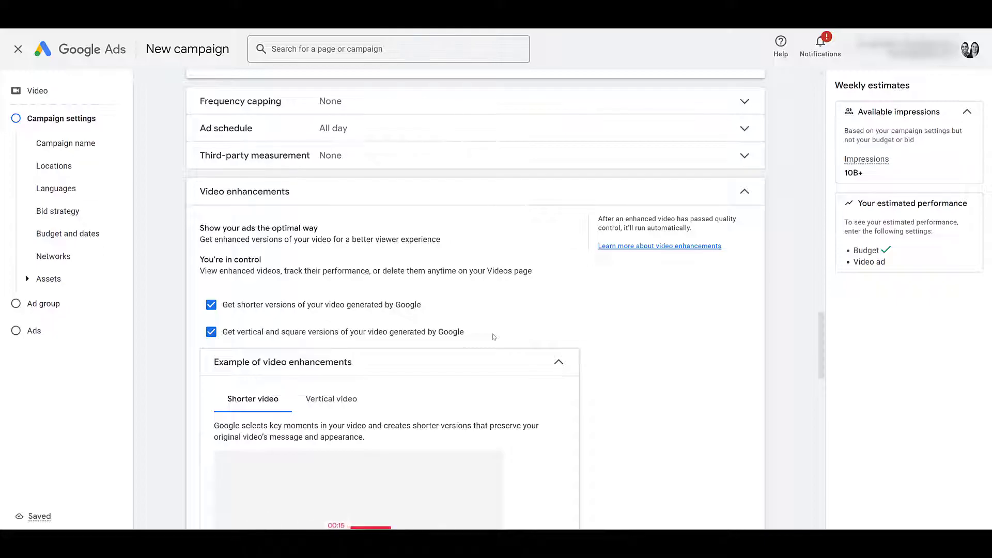
pyautogui.click(210, 332)
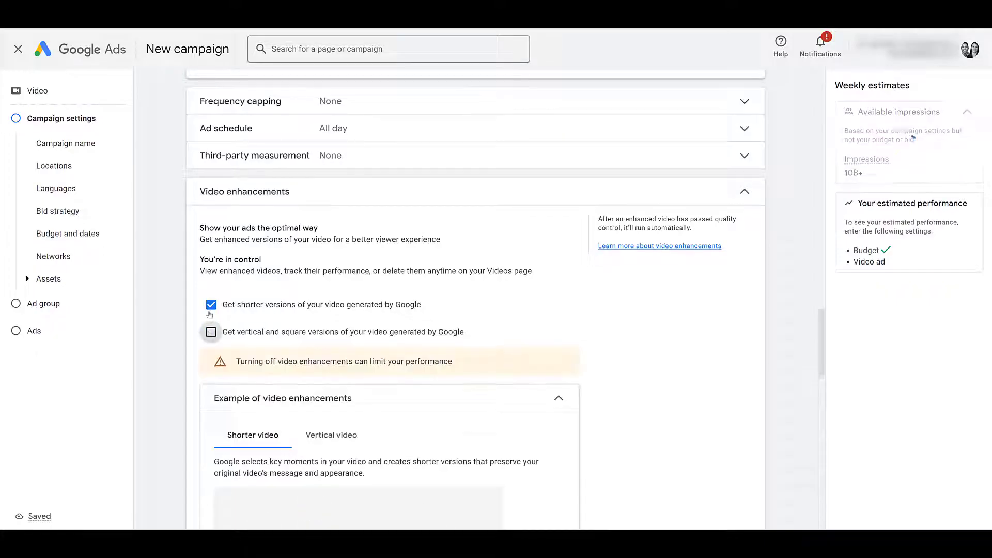
pyautogui.click(210, 304)
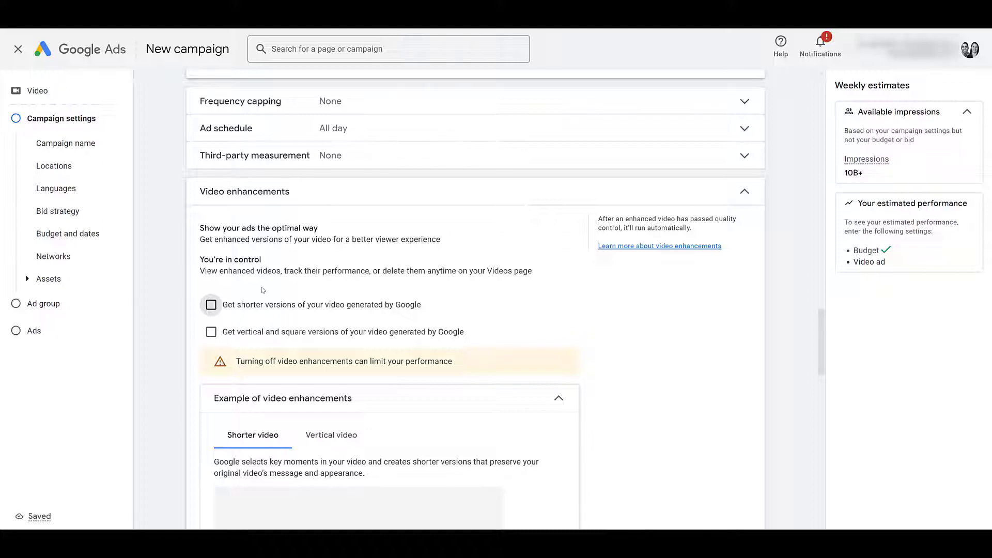
pyautogui.moveTo(284, 305)
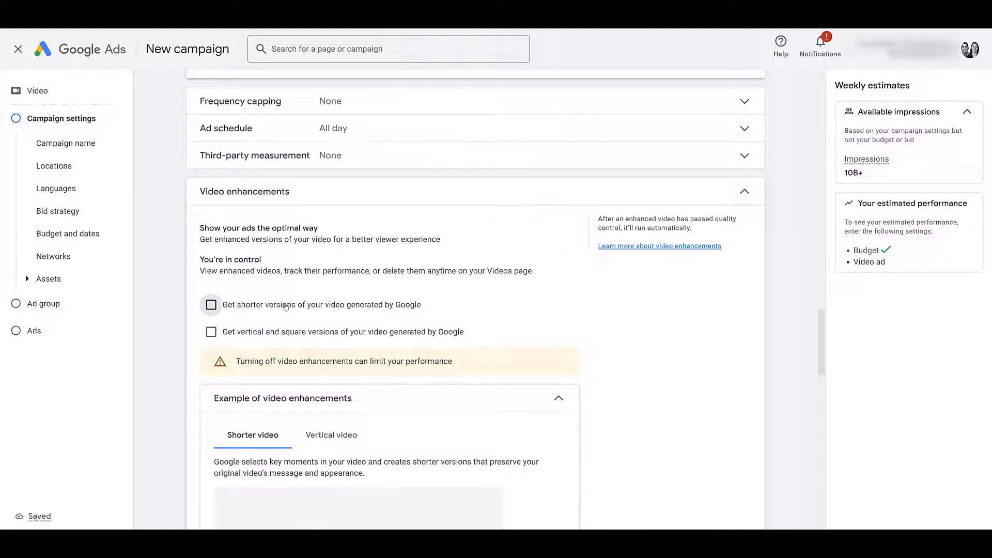
pyautogui.scroll(-3)
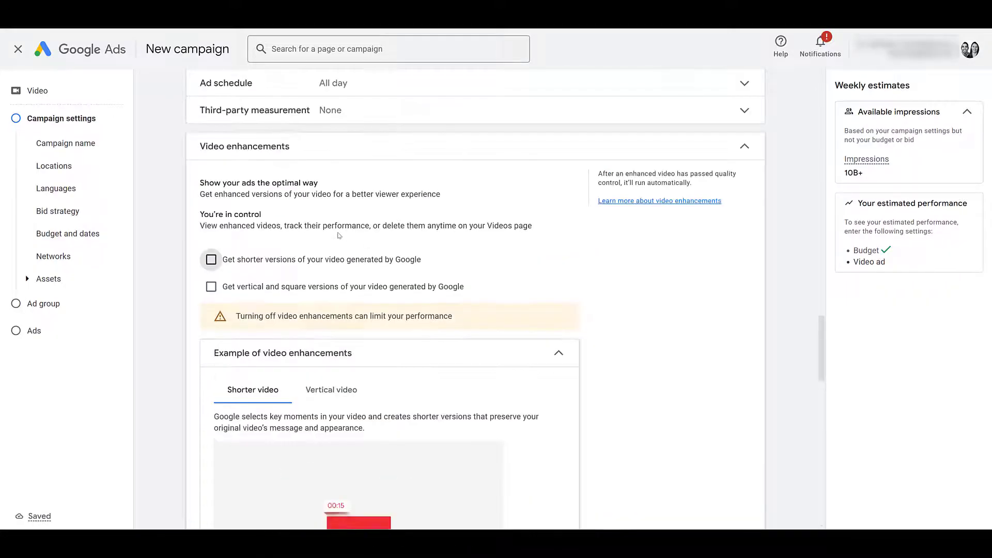
pyautogui.click(744, 138)
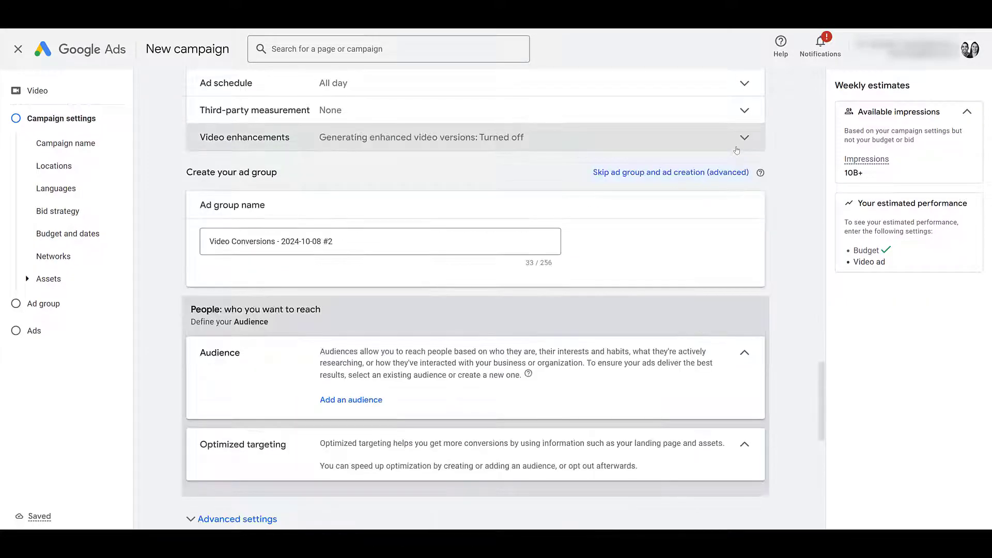
# Reach People: Audience and start 'Add an audience' to show the Select an audience dialog.
pyautogui.scroll(-3)
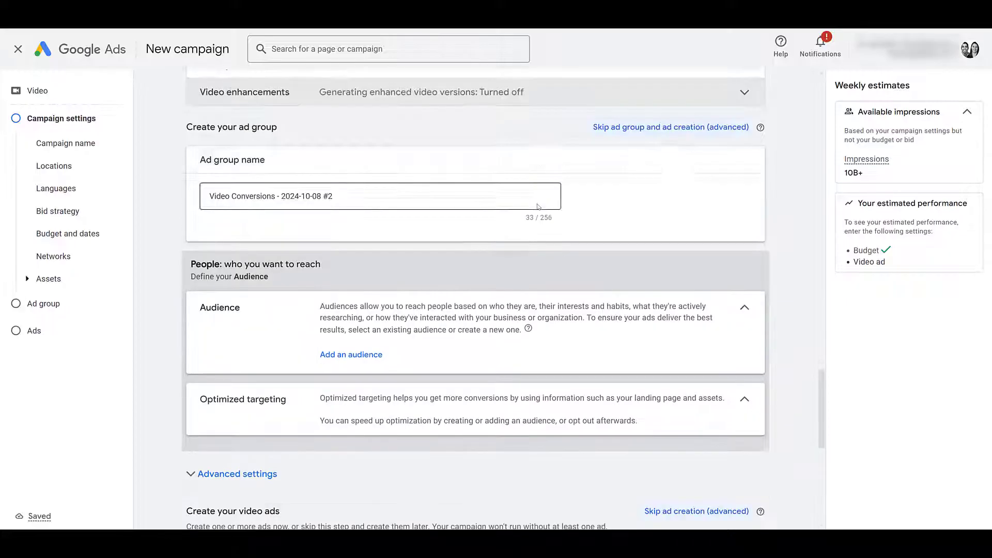
pyautogui.scroll(-3)
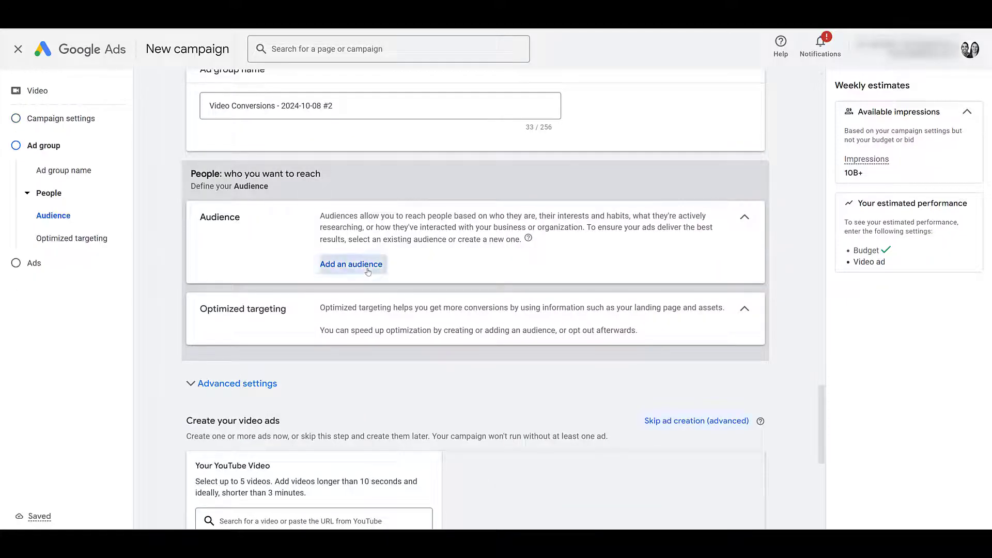
pyautogui.click(350, 264)
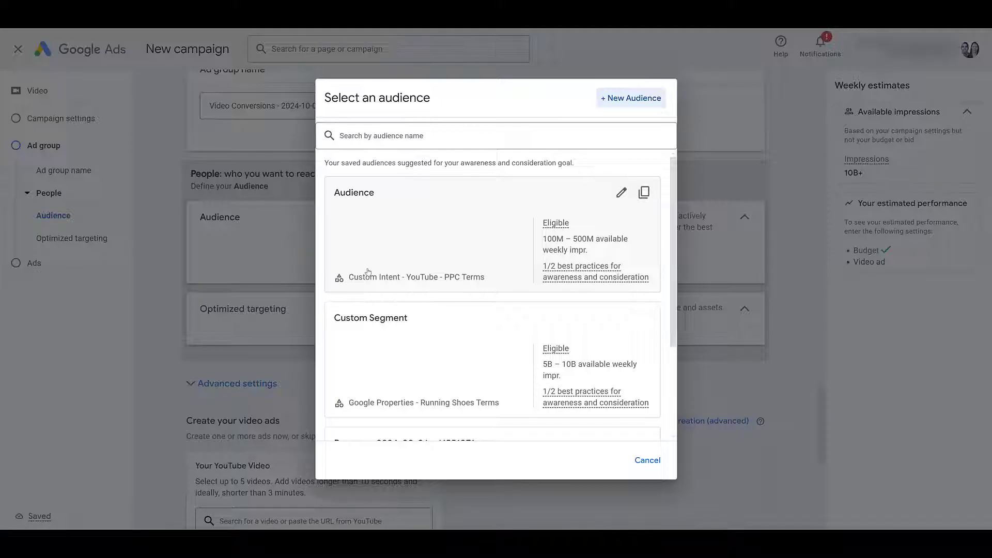
pyautogui.moveTo(437, 267)
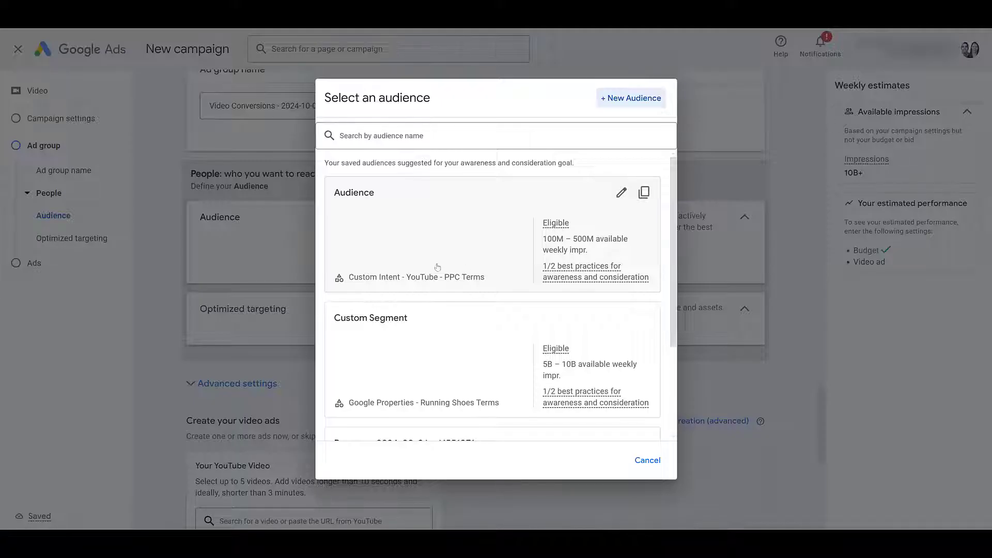
pyautogui.moveTo(491, 241)
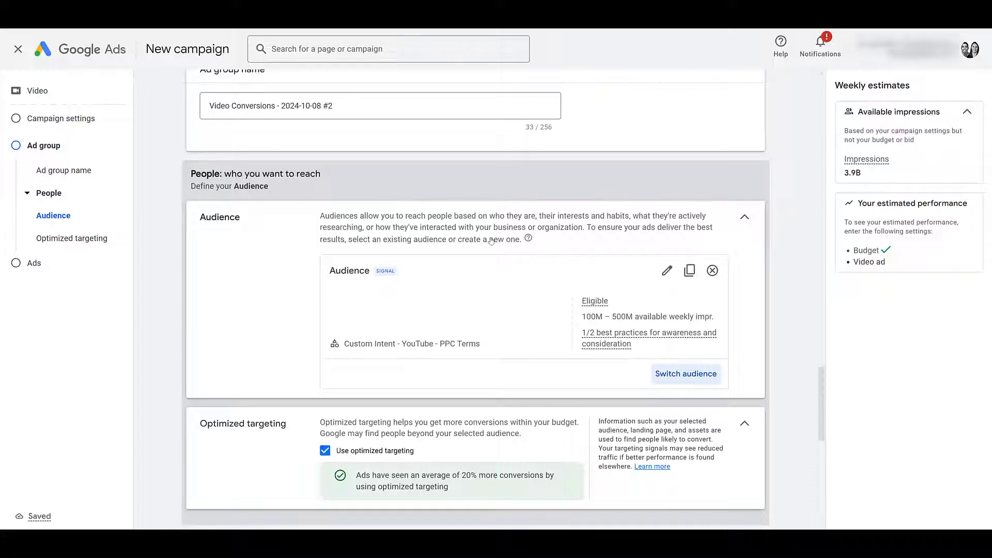
pyautogui.moveTo(469, 240)
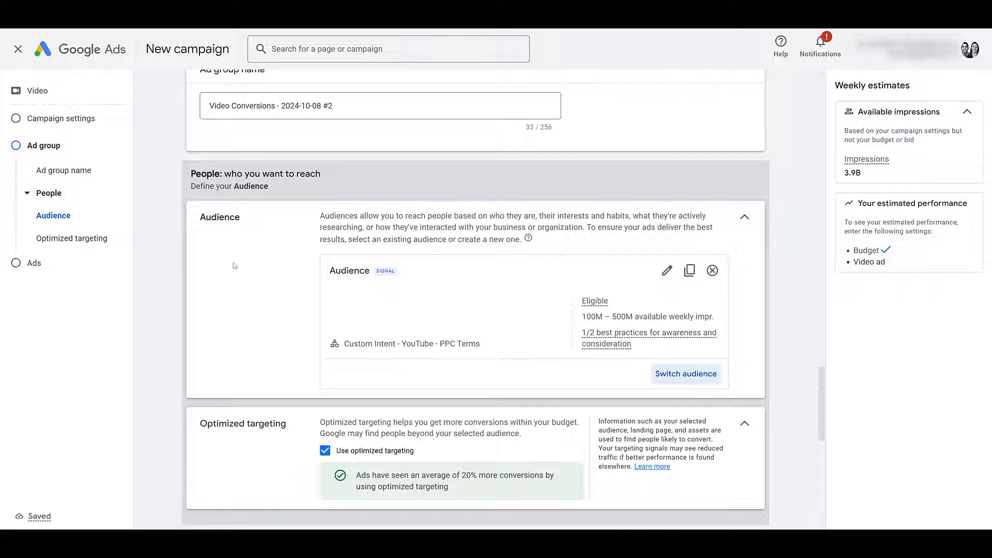
pyautogui.moveTo(287, 448)
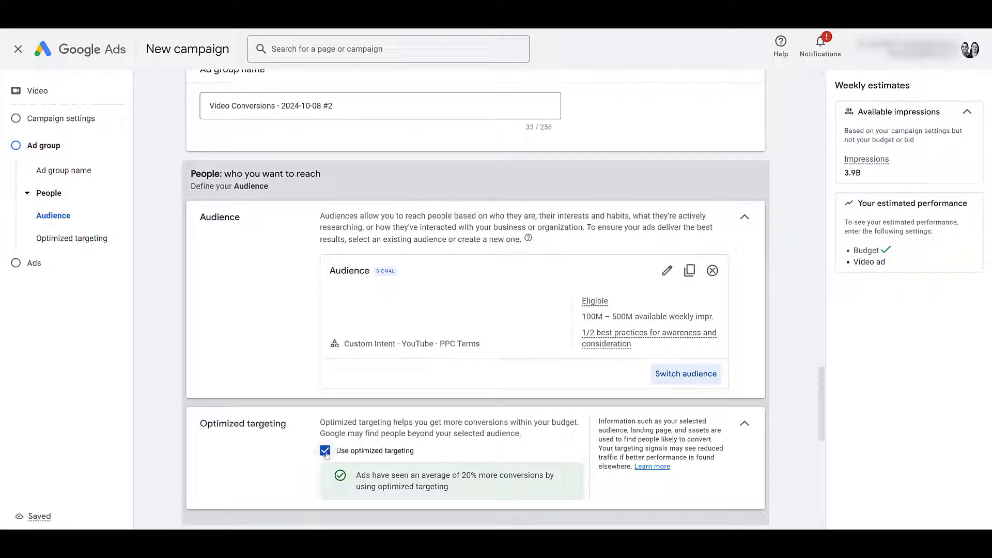
# Uncheck 'Use optimized targeting' and move down to the Advanced settings.
pyautogui.click(325, 451)
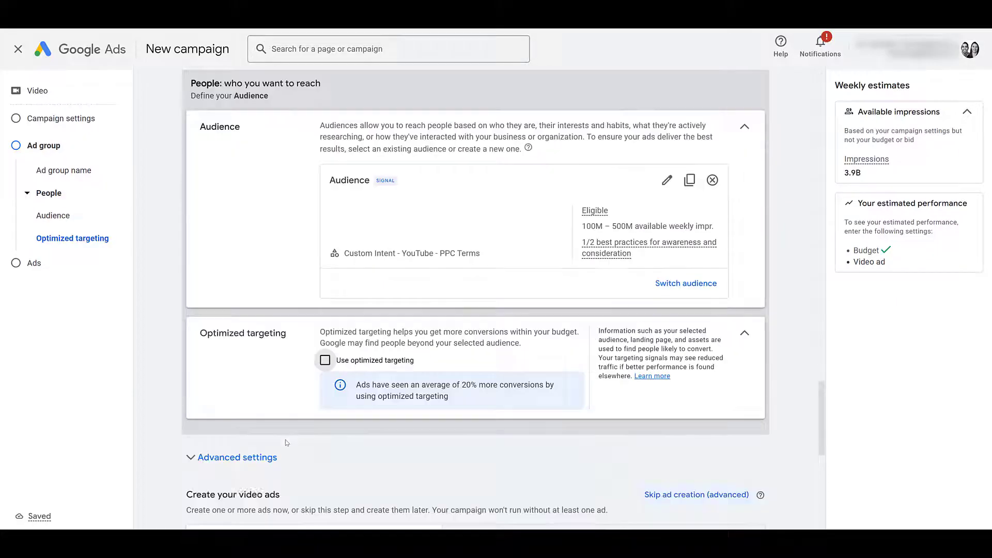
pyautogui.scroll(-3)
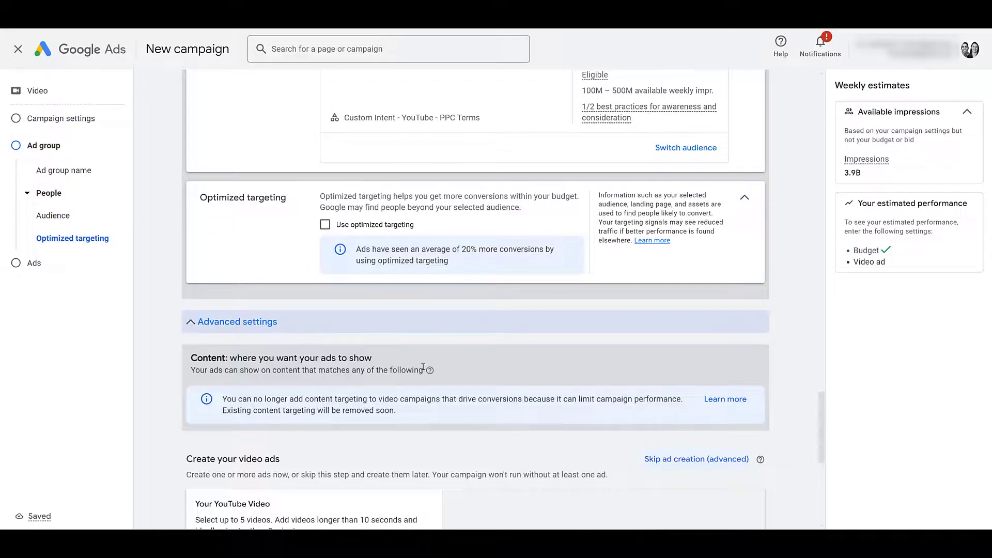
pyautogui.moveTo(441, 362)
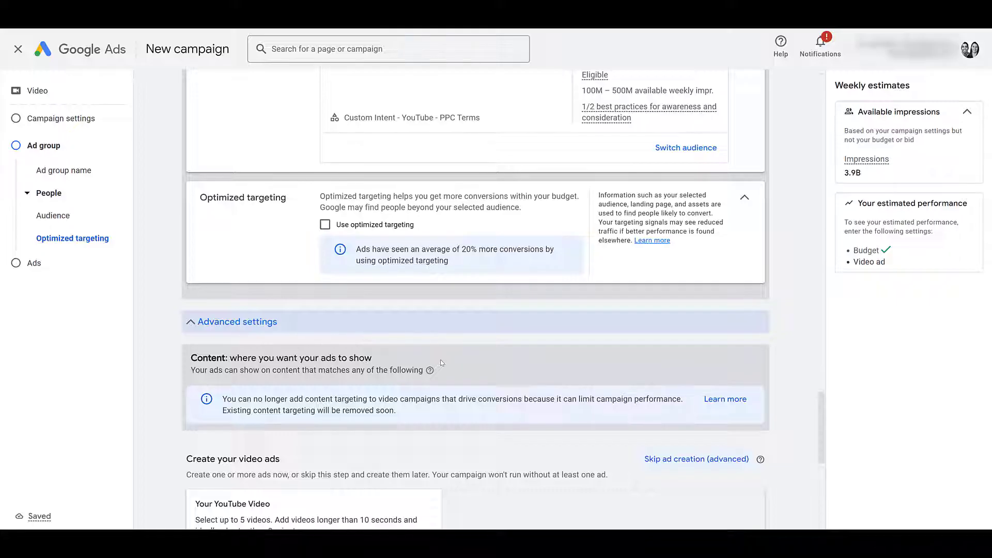
pyautogui.moveTo(440, 361)
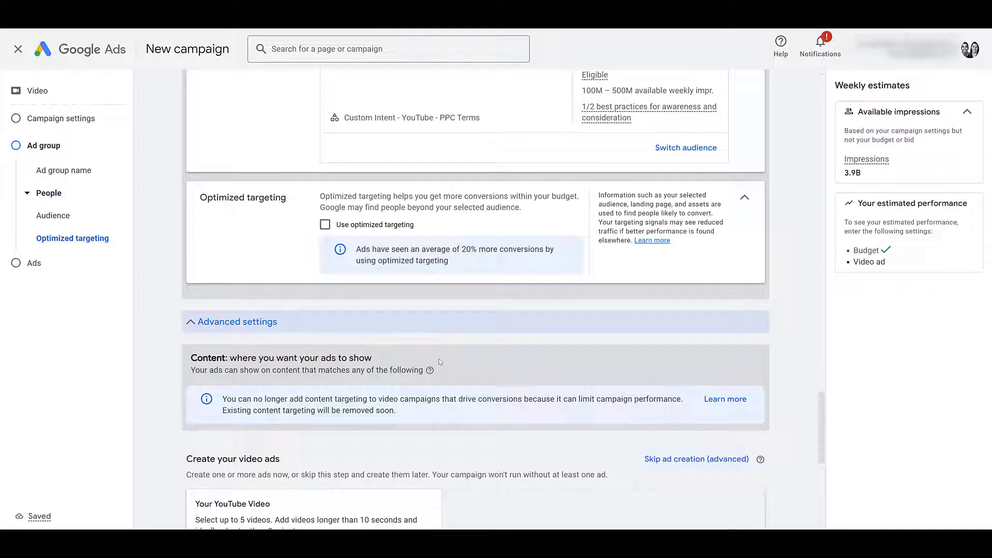
pyautogui.scroll(-3)
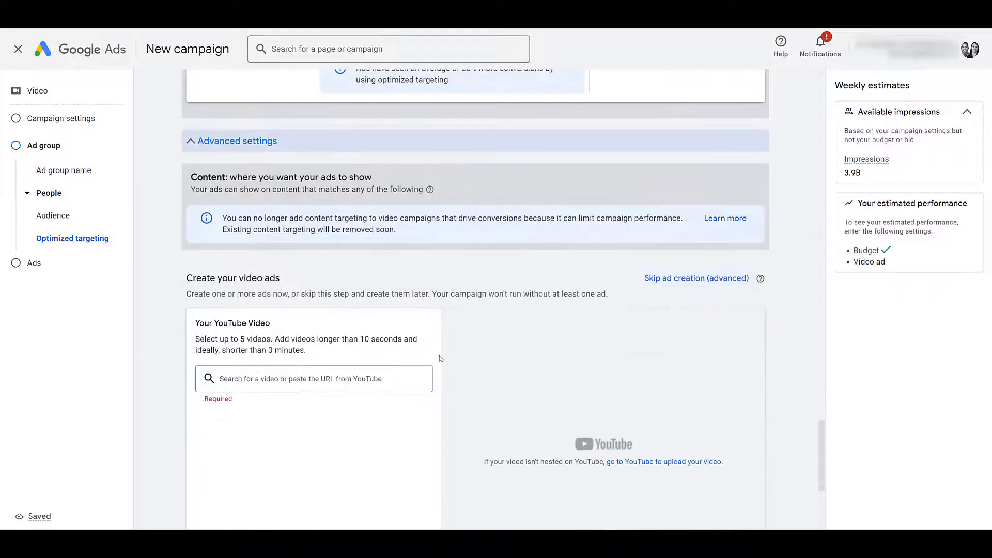
pyautogui.scroll(-3)
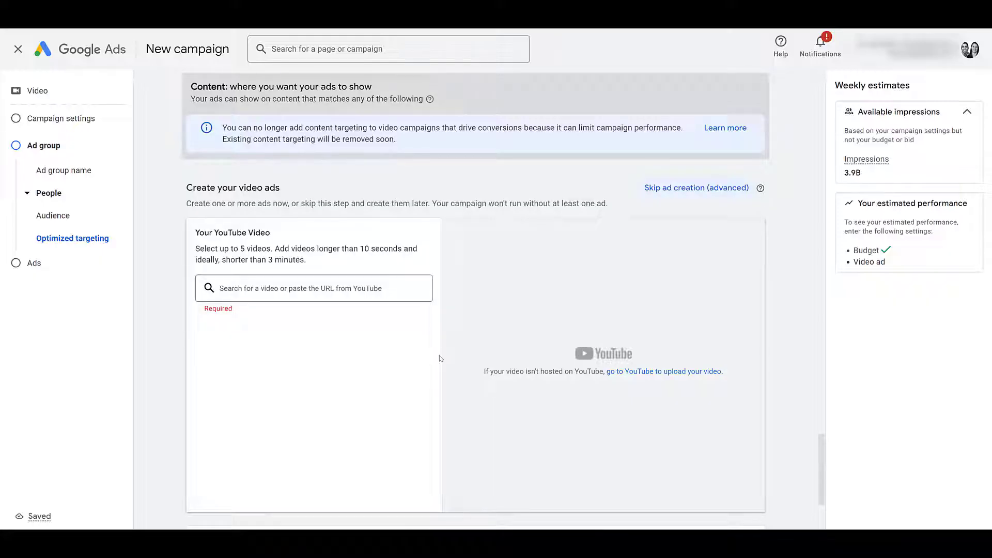
pyautogui.moveTo(543, 151)
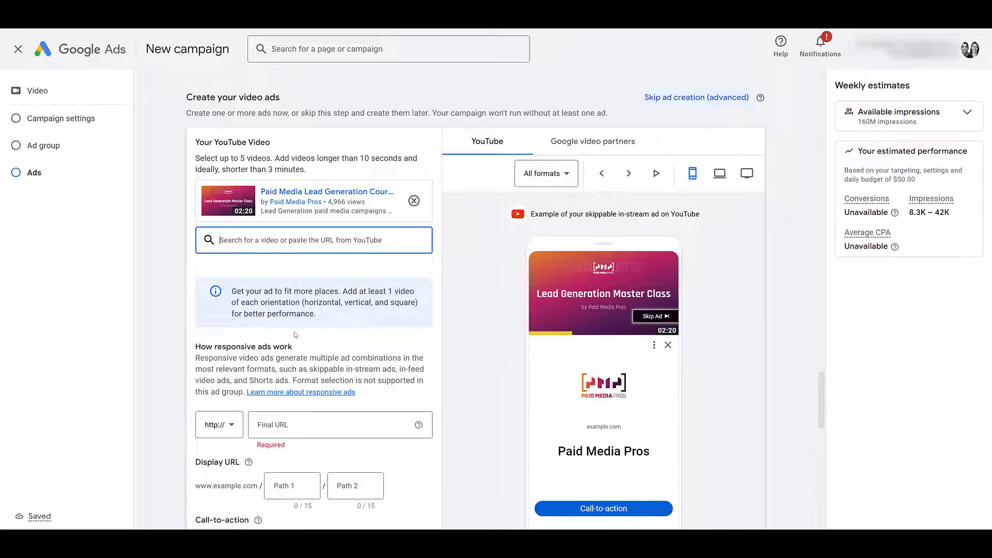
# Enter final URL youtube.com/paidmediapros, add call-to-action entries, and move to the Long headline field.
pyautogui.scroll(-3)
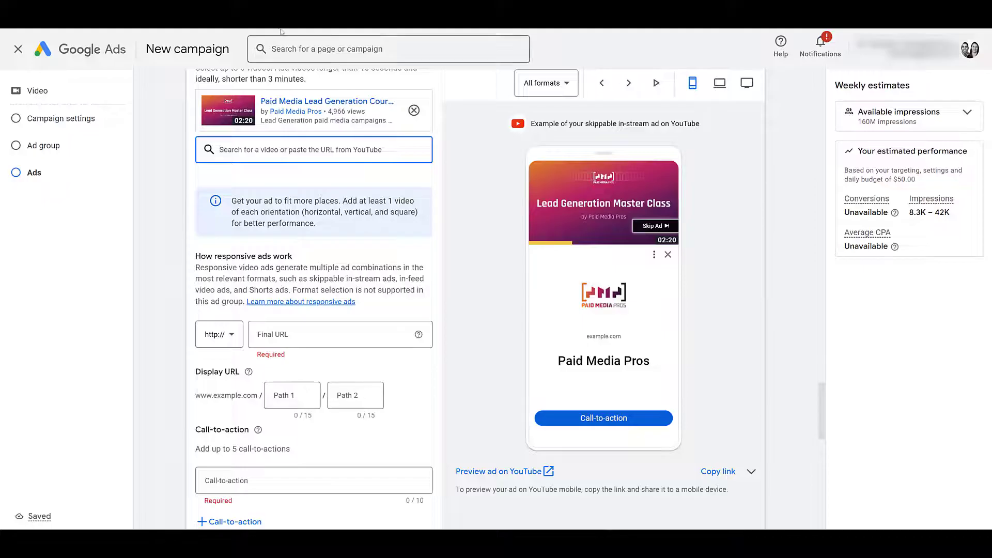
pyautogui.write('youtube.com/paidmediapros')
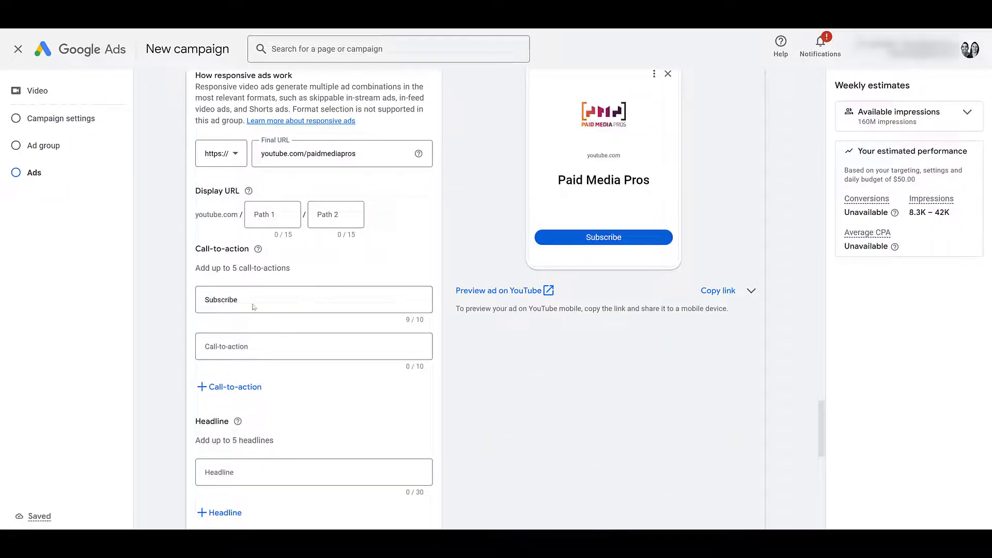
pyautogui.click(313, 346)
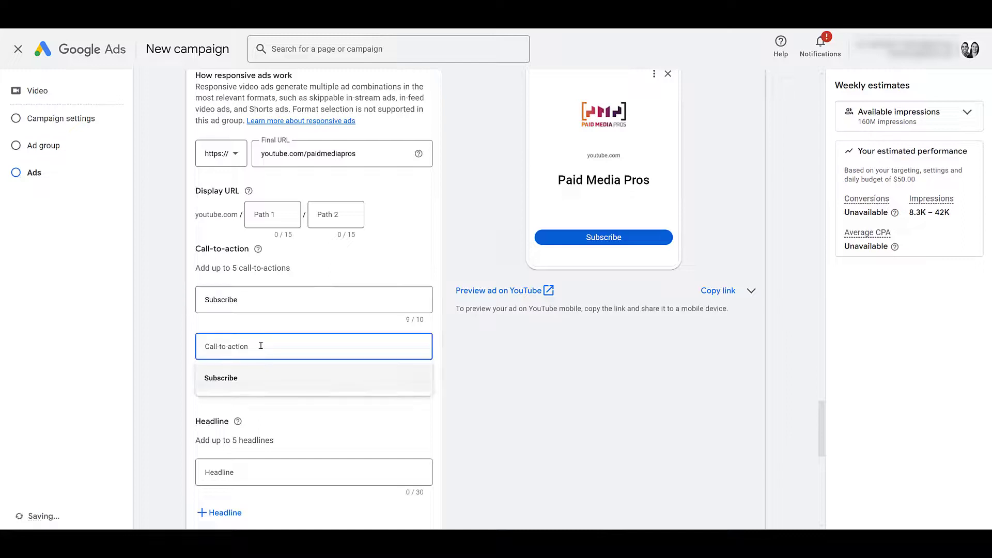
pyautogui.click(314, 346)
pyautogui.write('Watch now')
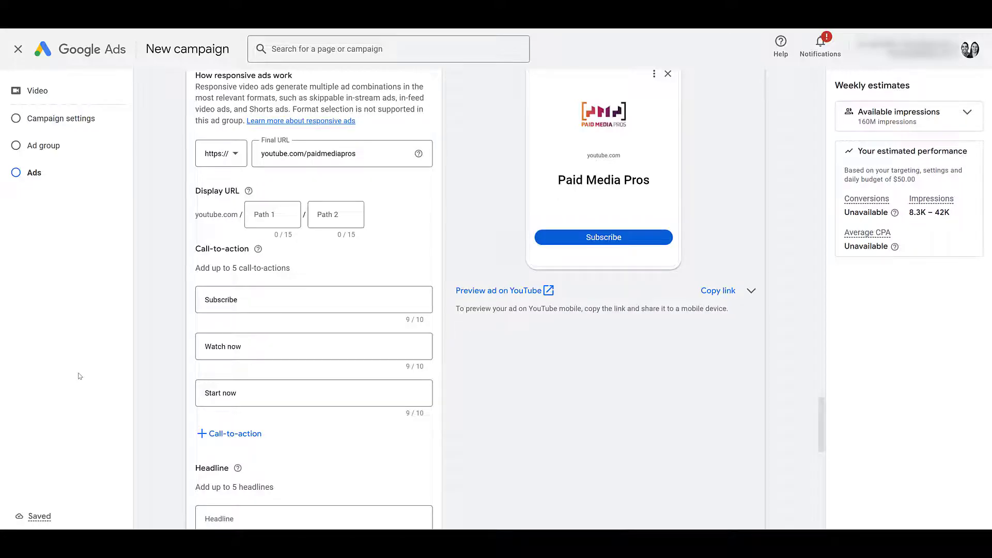
pyautogui.scroll(-3)
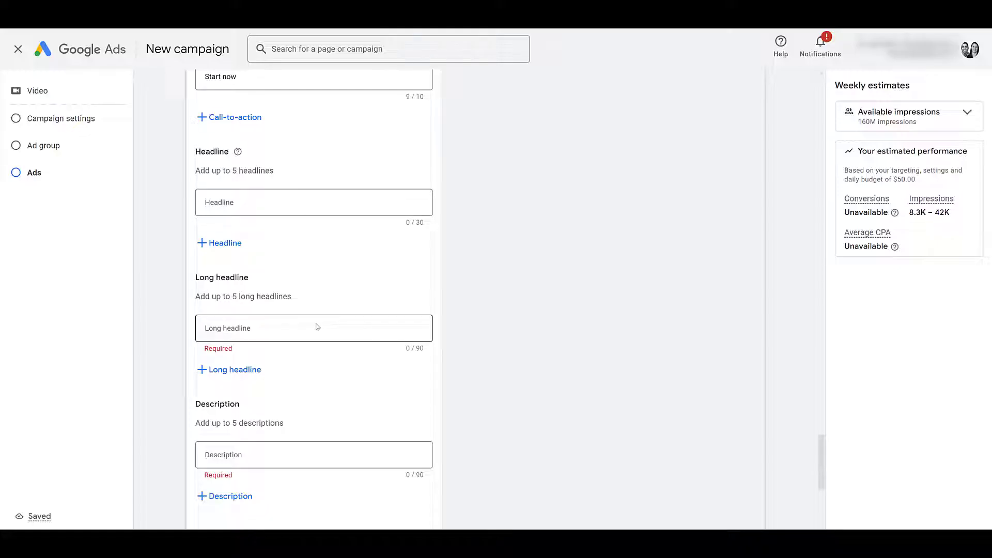
pyautogui.click(328, 454)
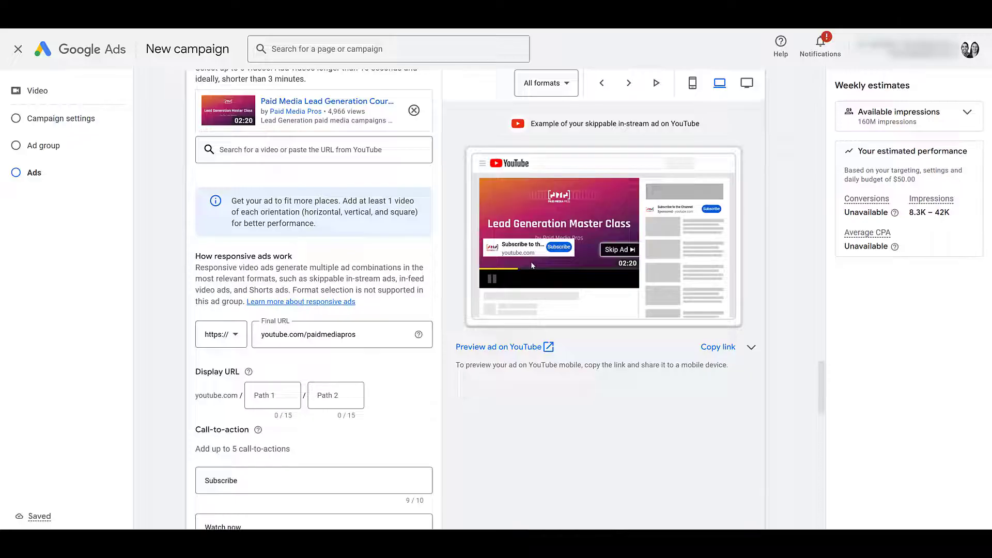
# Preview the ad on desktop, cycle back to the skippable in-stream example, then preview on mobile.
pyautogui.click(629, 83)
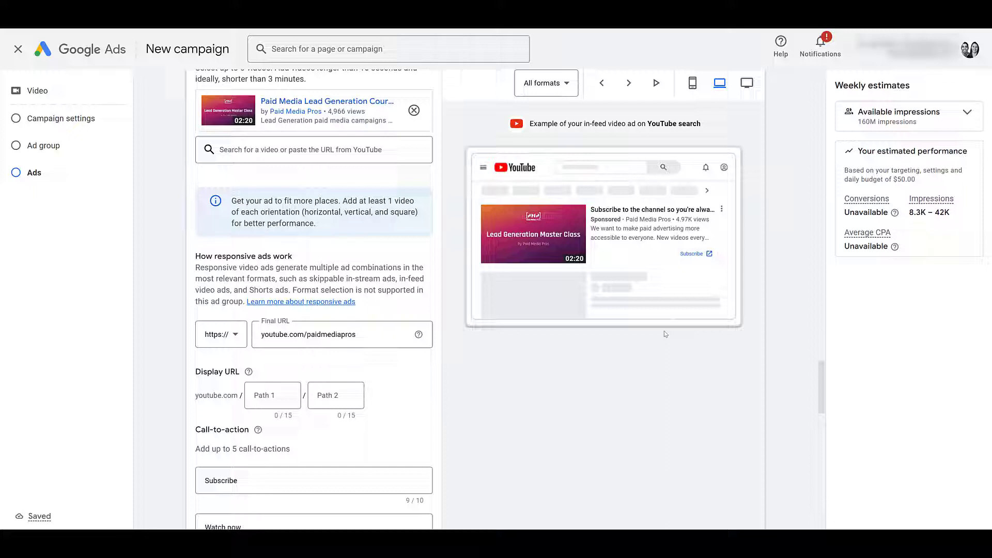
pyautogui.moveTo(577, 321)
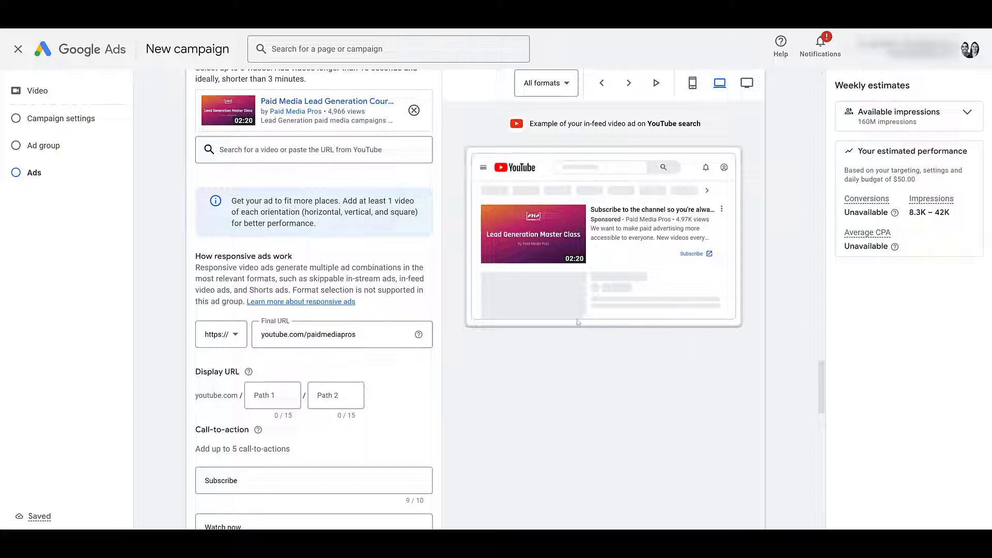
pyautogui.click(691, 83)
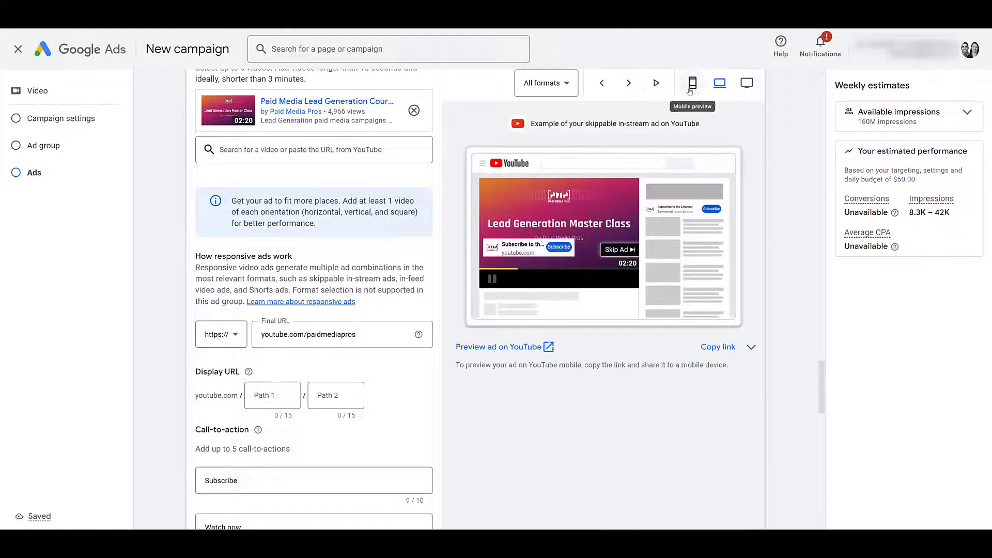
pyautogui.click(692, 82)
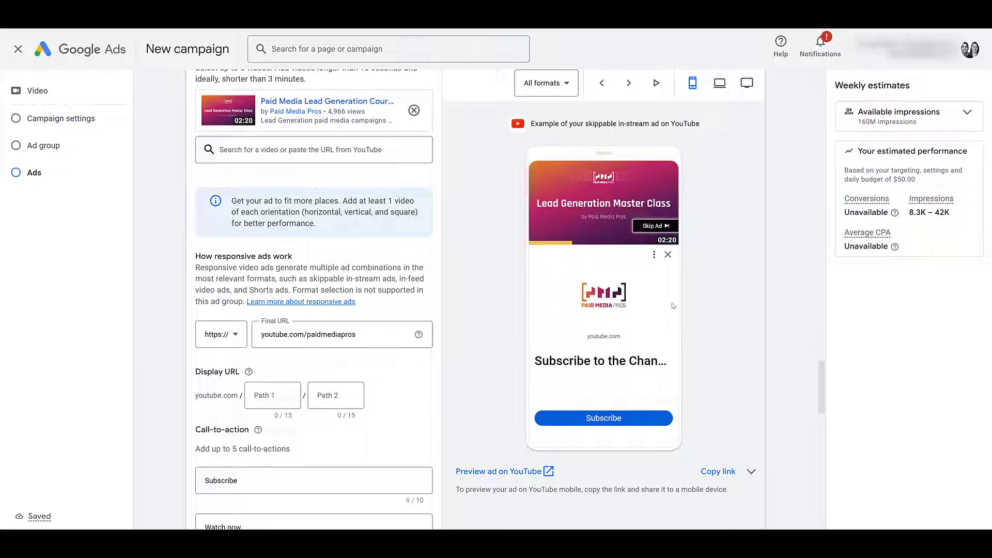
pyautogui.moveTo(669, 302)
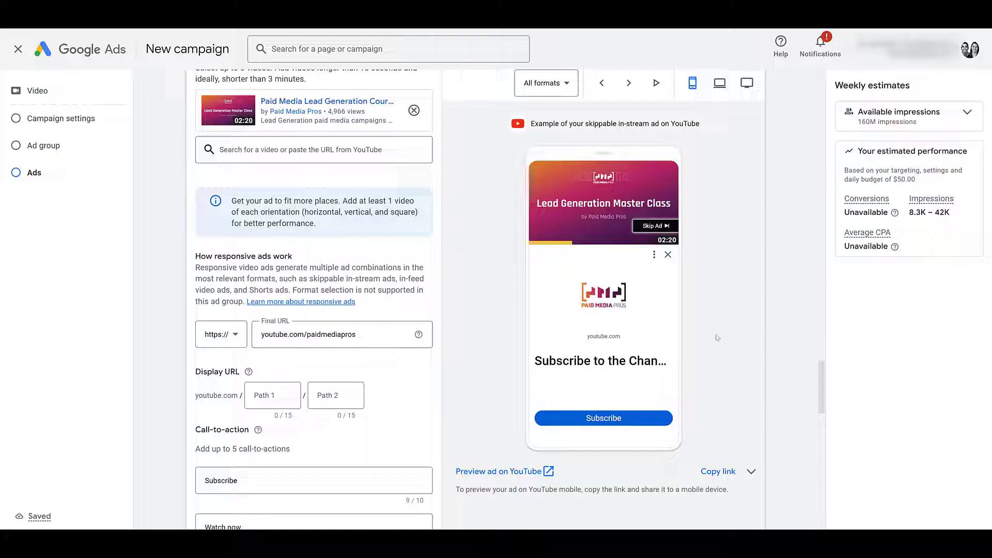
pyautogui.moveTo(711, 353)
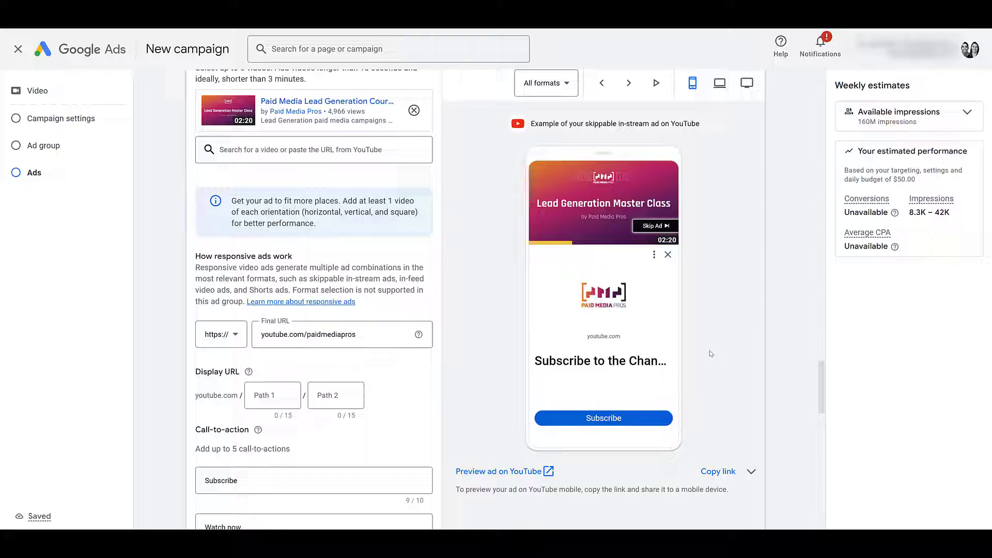
pyautogui.scroll(-3)
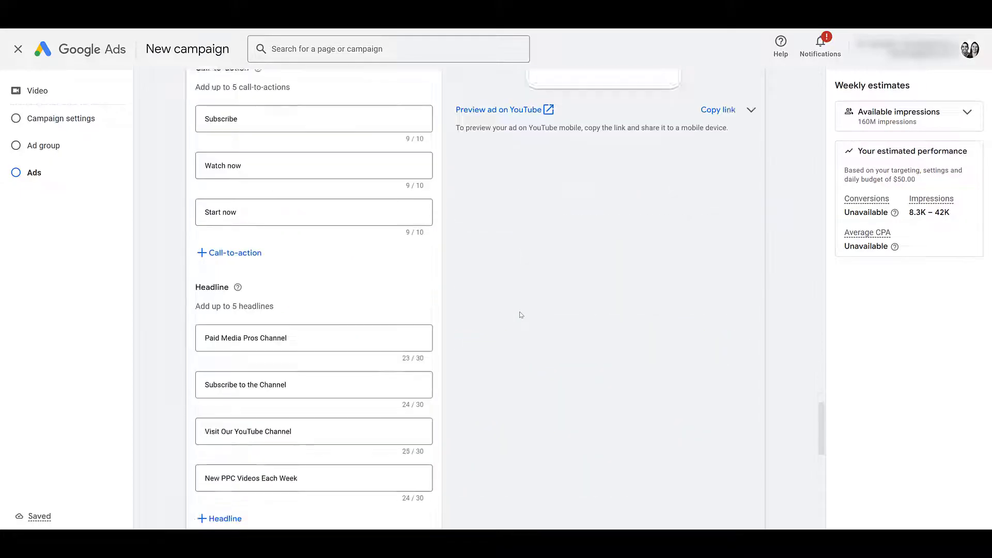
# Check Ad #1's extra actions menu, then create the campaign to reach its ready confirmation.
pyautogui.scroll(-3)
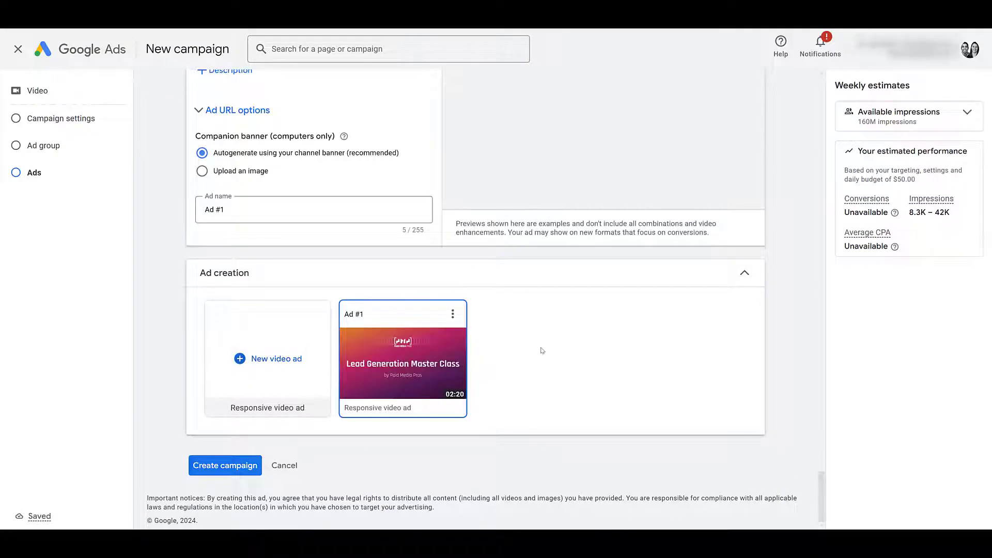
pyautogui.click(453, 314)
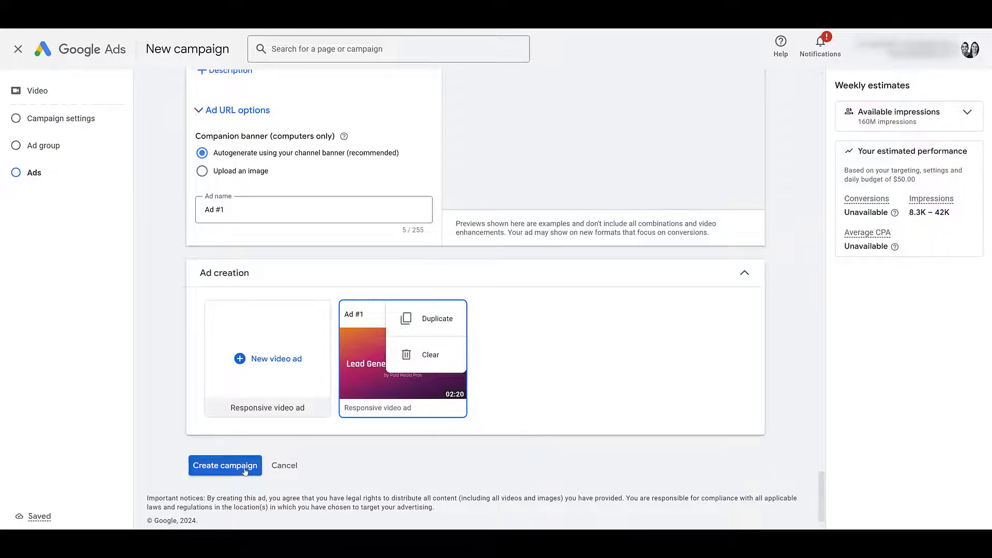
pyautogui.click(225, 465)
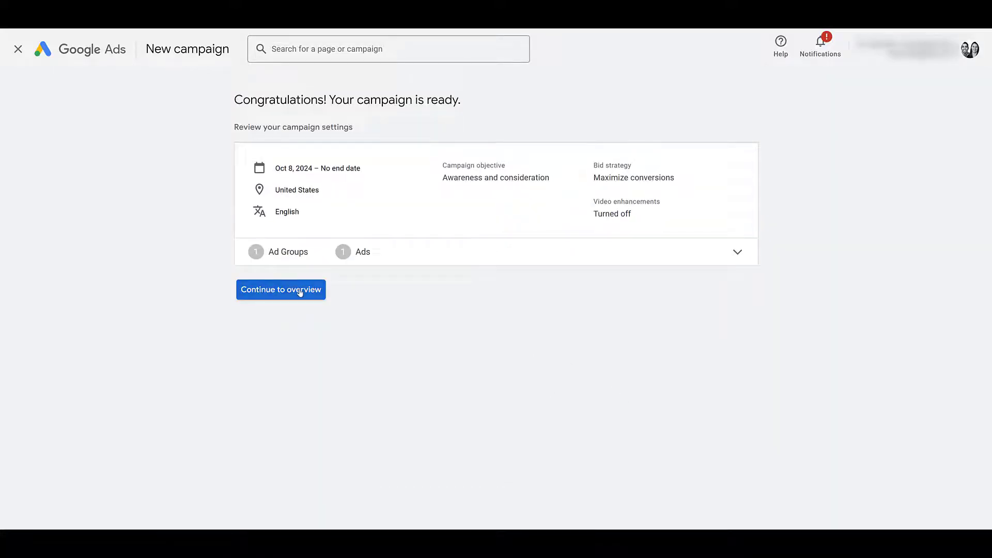
# Continue to the campaign overview and go to its Ad groups page from the Campaigns navigation.
pyautogui.click(281, 289)
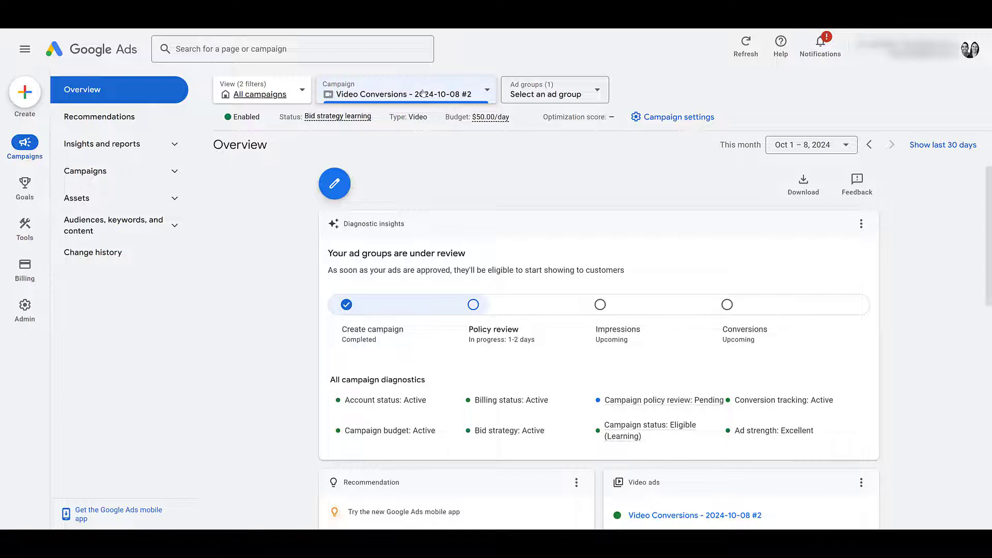
pyautogui.click(85, 171)
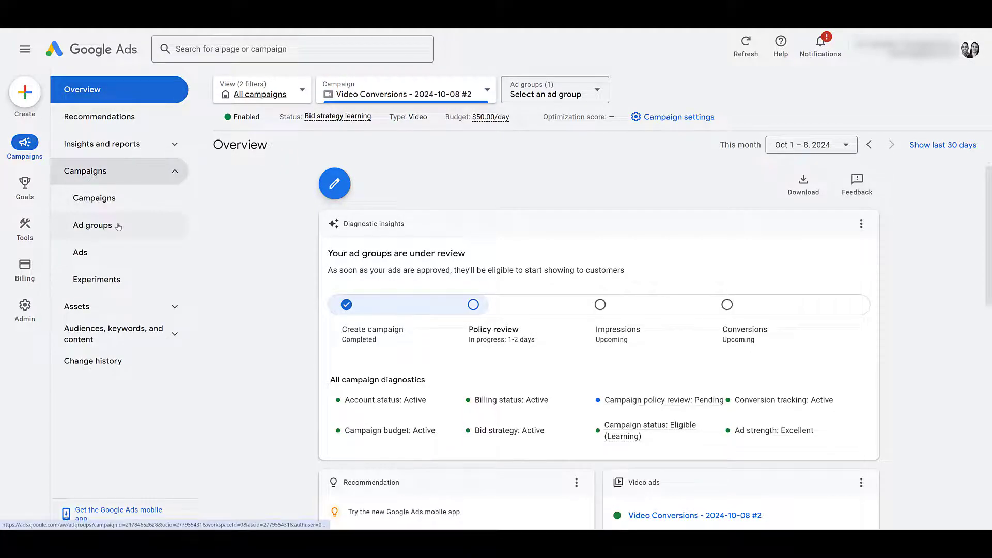
pyautogui.click(92, 226)
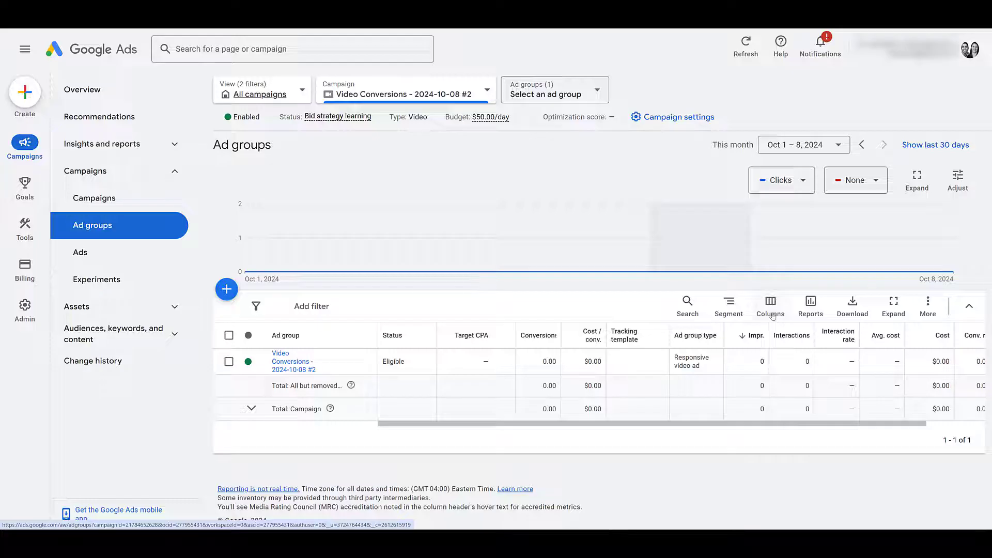
# Via Modify columns, expand YouTube Earned actions, select the earned metrics and apply them.
pyautogui.click(769, 305)
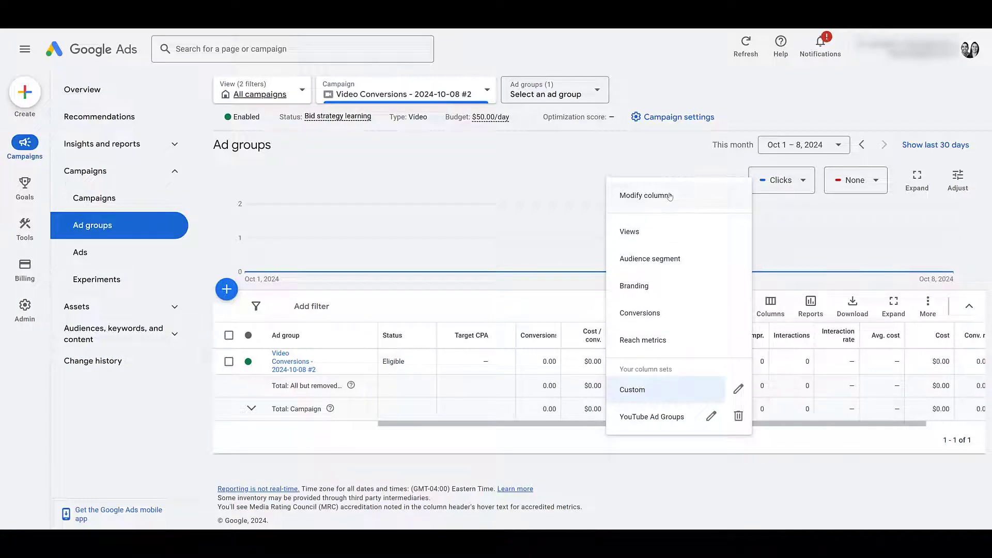
pyautogui.moveTo(654, 195)
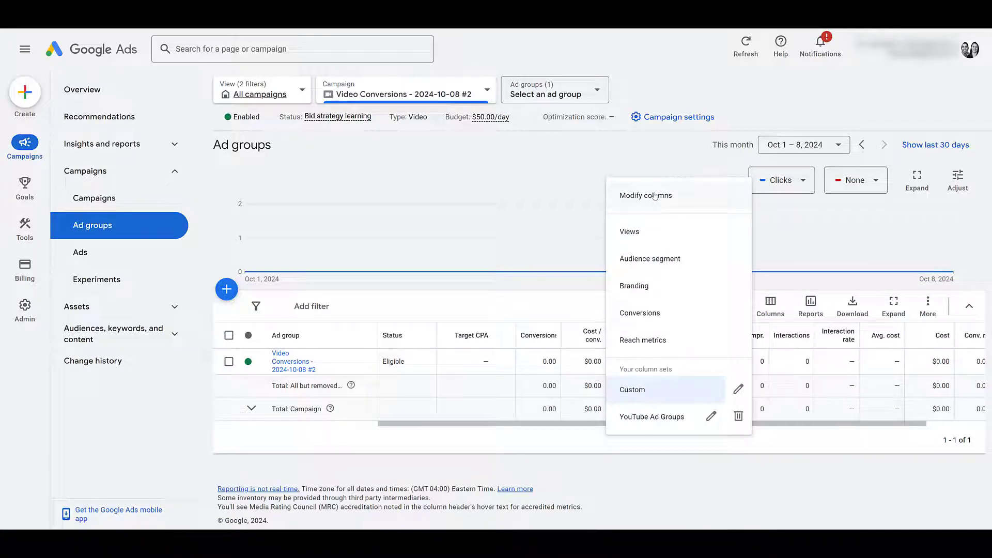
pyautogui.click(645, 195)
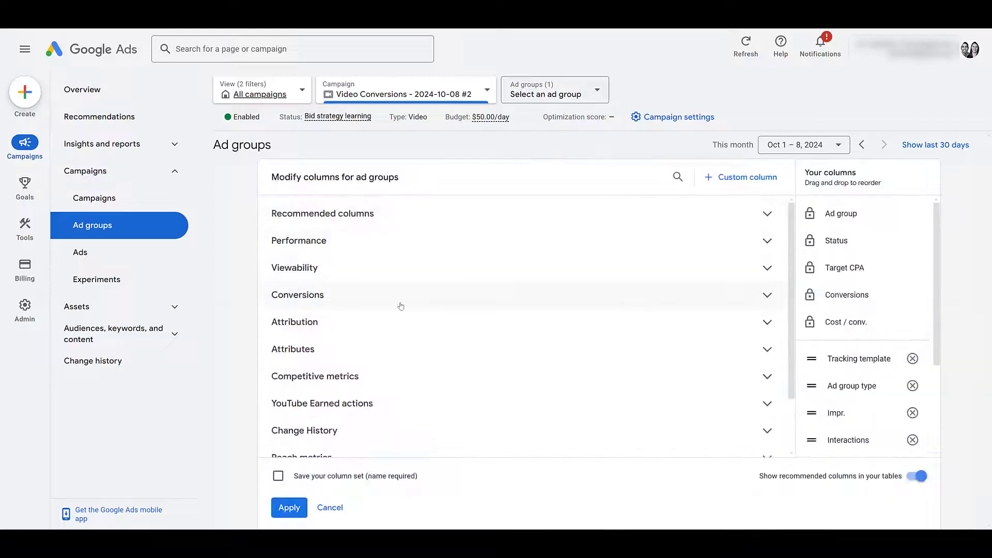
pyautogui.click(297, 295)
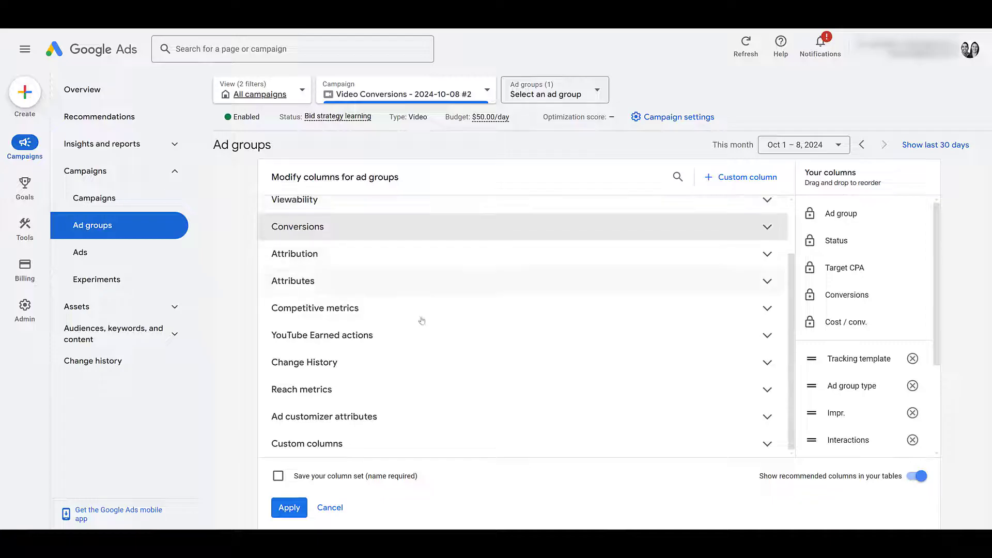
pyautogui.click(322, 335)
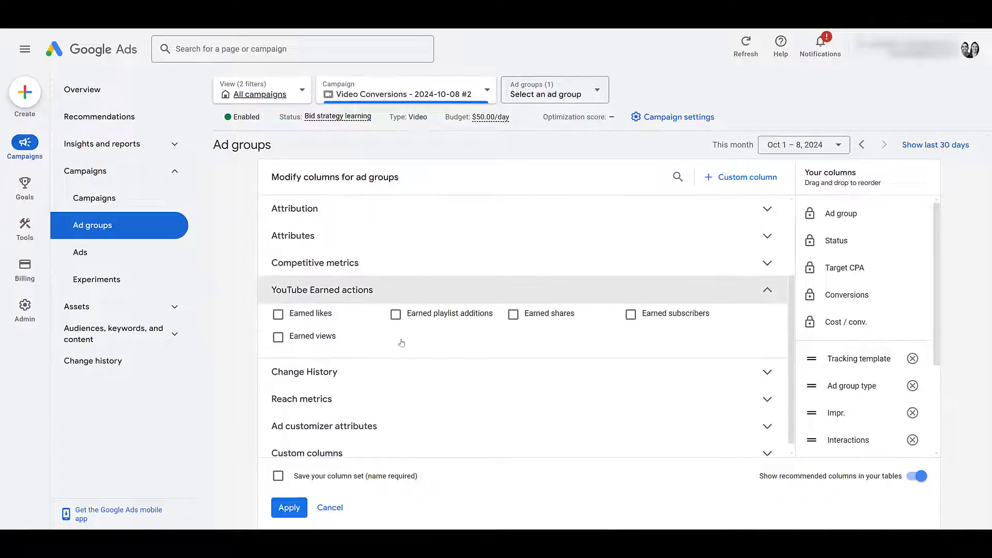
pyautogui.moveTo(403, 339)
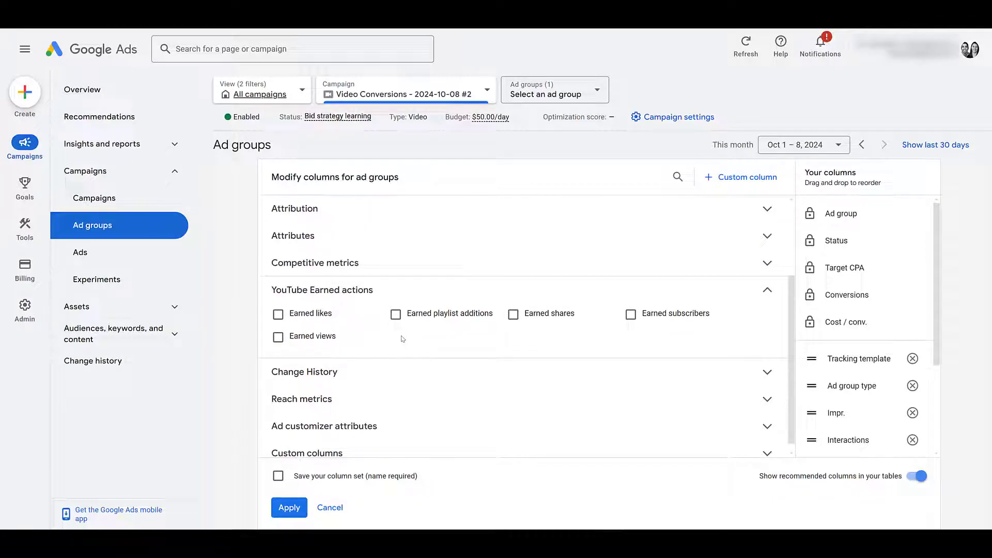
pyautogui.moveTo(418, 346)
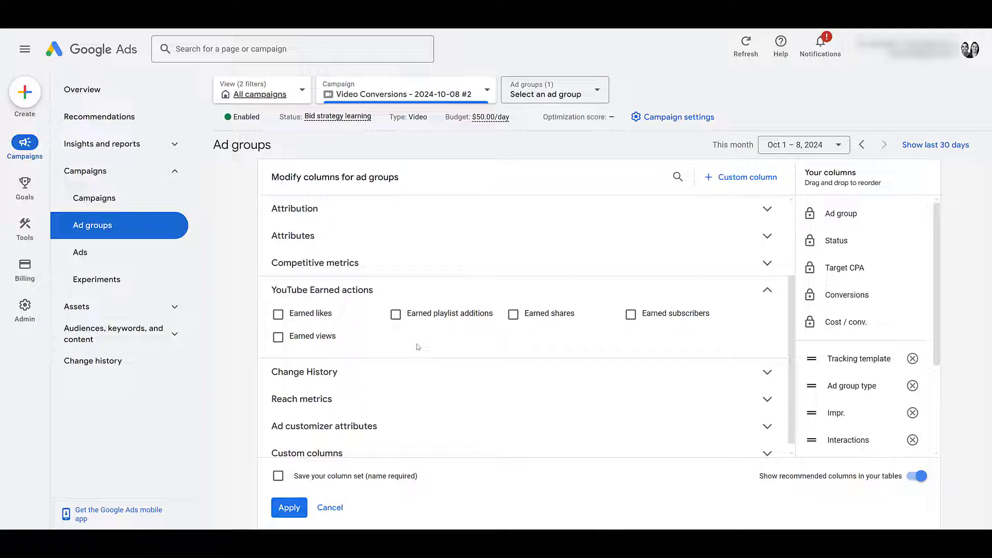
pyautogui.moveTo(364, 324)
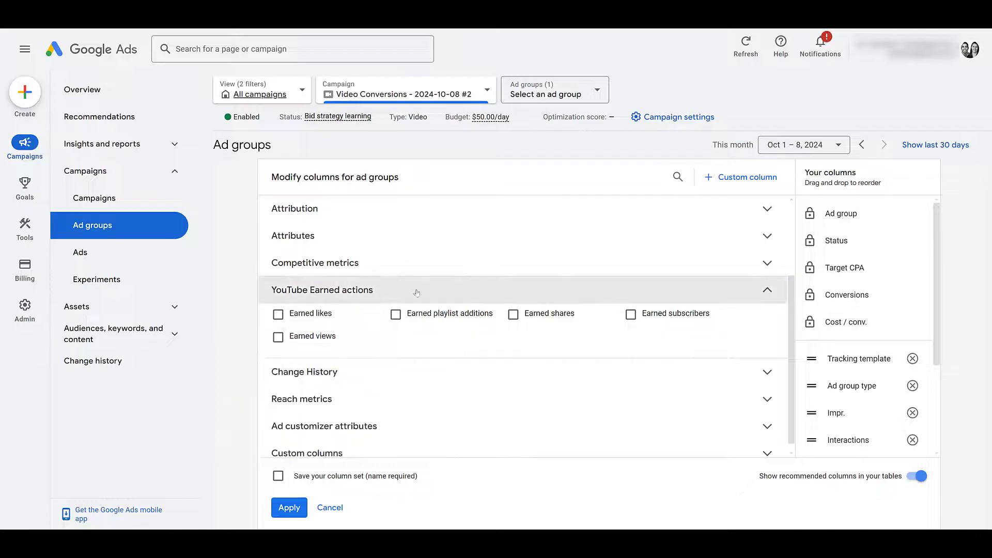
pyautogui.moveTo(309, 316)
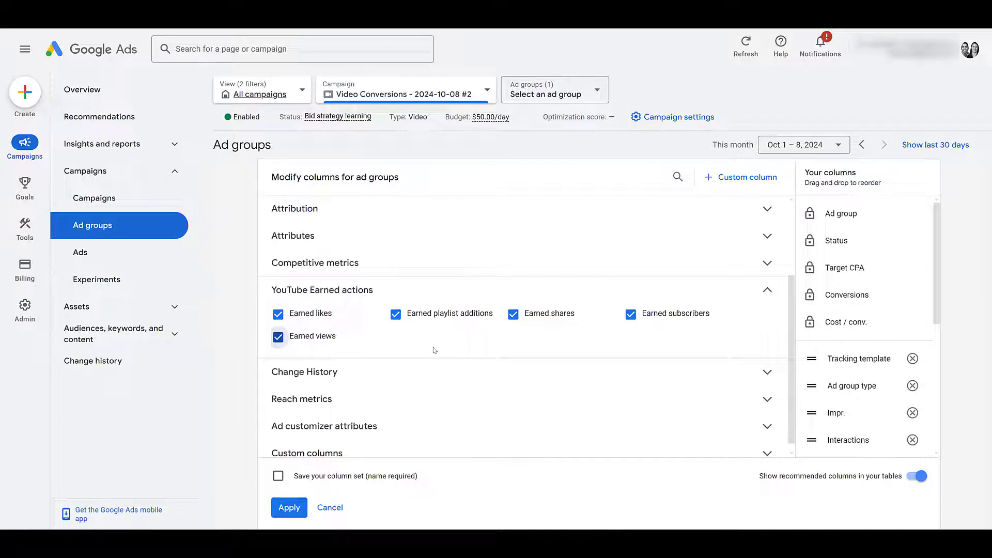
pyautogui.click(289, 508)
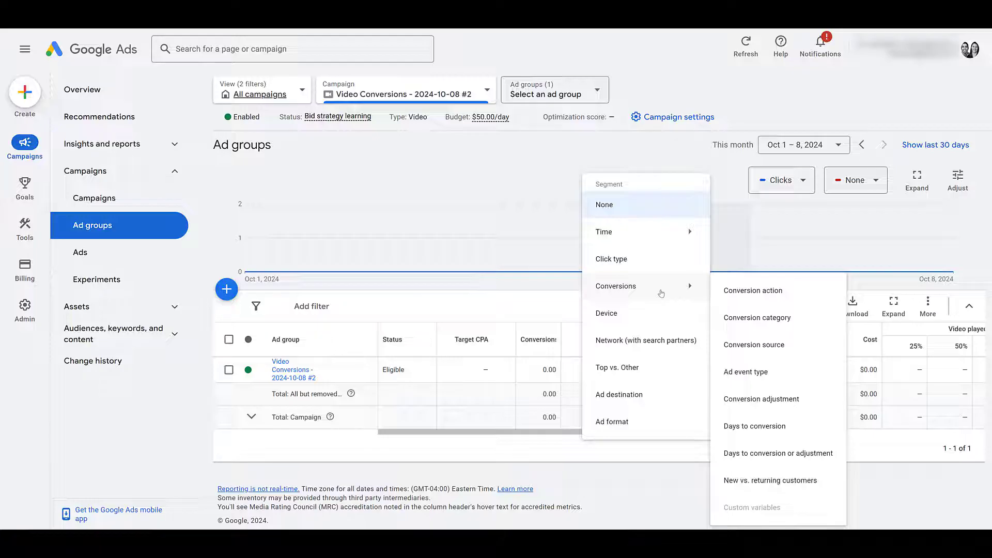
pyautogui.moveTo(753, 290)
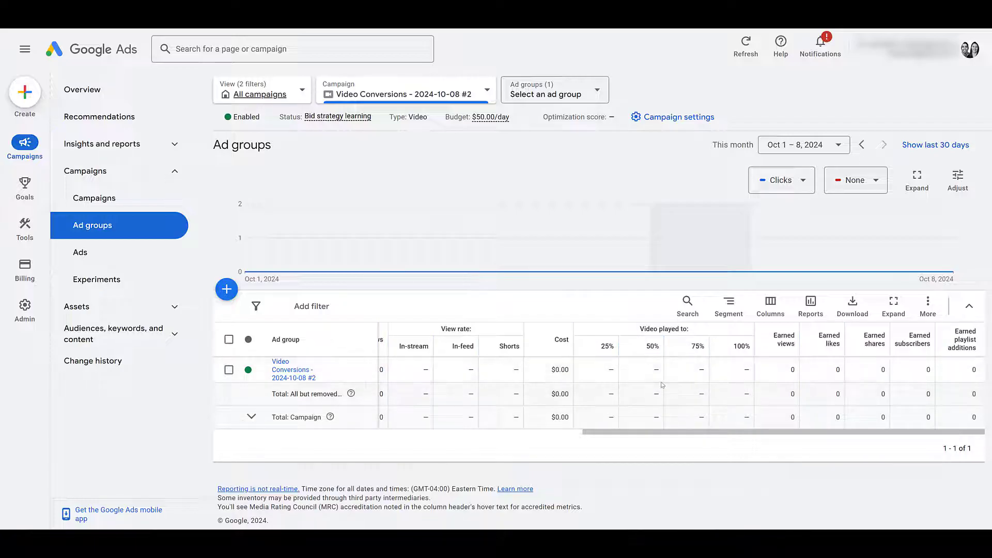
pyautogui.moveTo(784, 338)
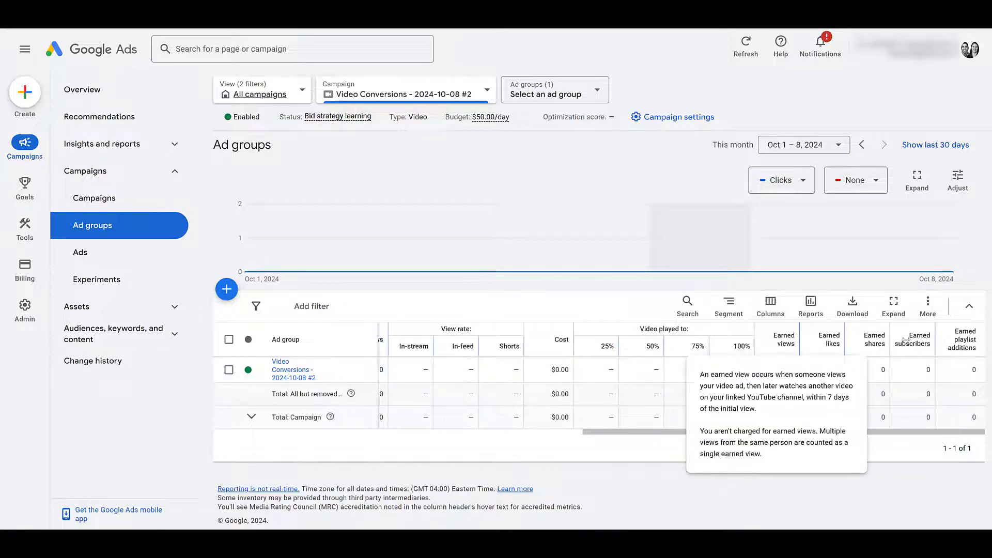
pyautogui.moveTo(781, 461)
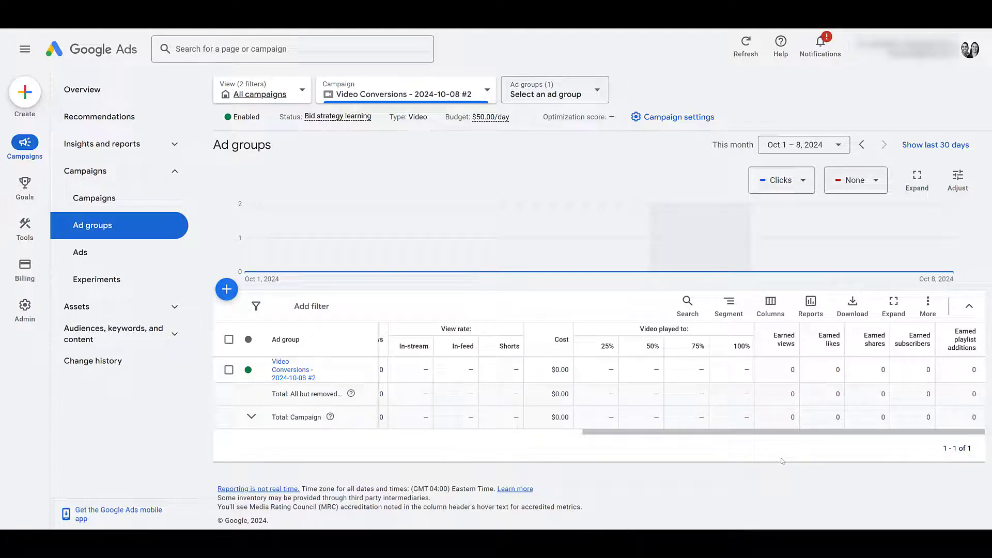
pyautogui.moveTo(783, 447)
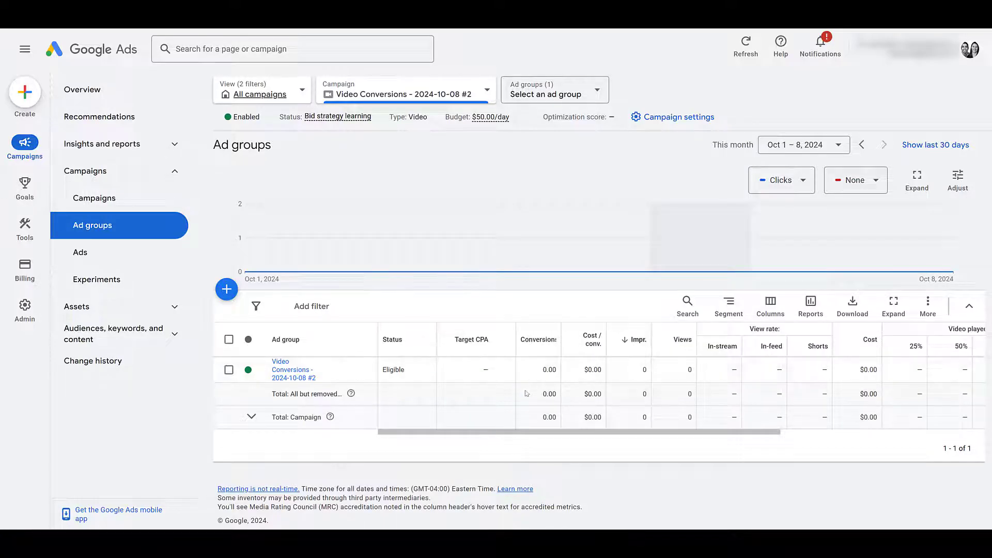
pyautogui.moveTo(545, 397)
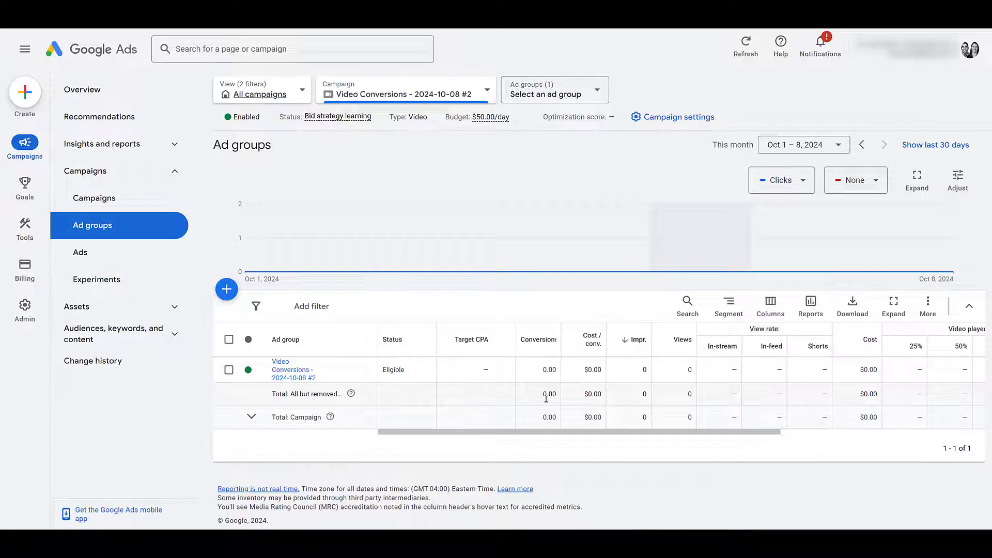
pyautogui.hscroll(3)
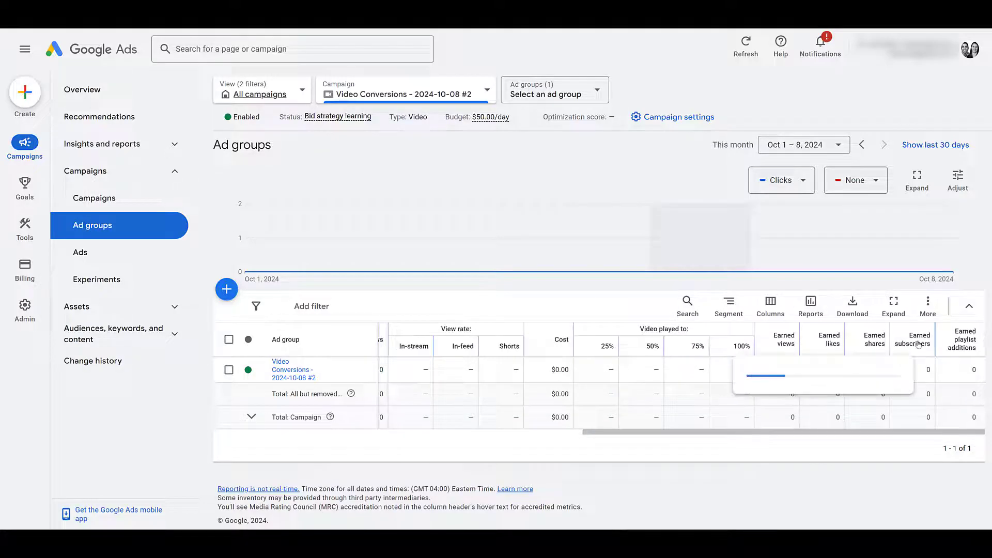
pyautogui.moveTo(918, 343)
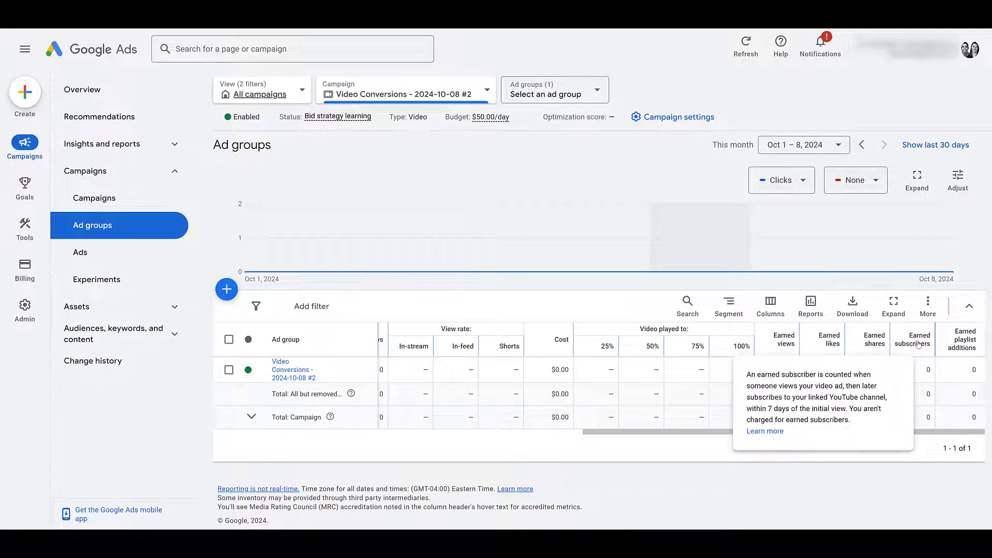
pyautogui.moveTo(689, 491)
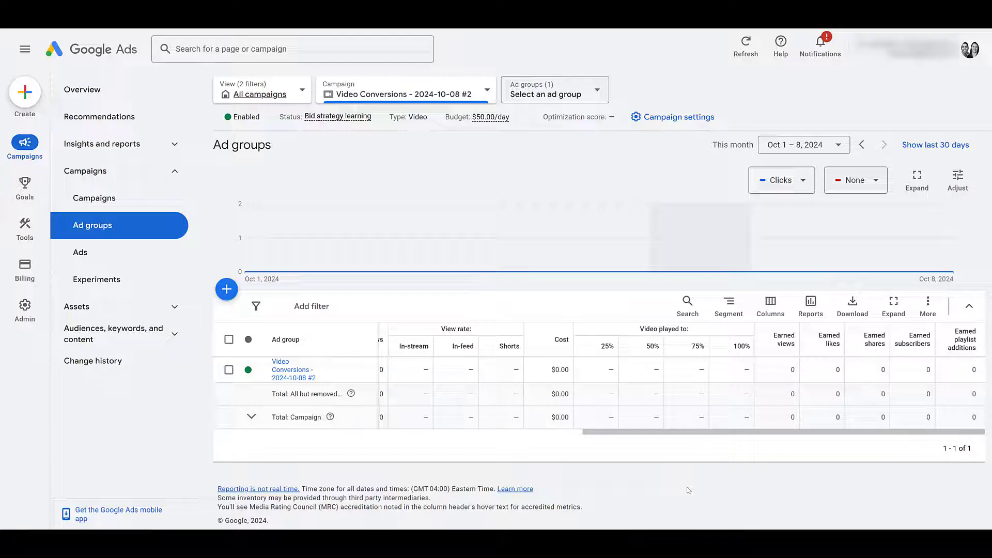